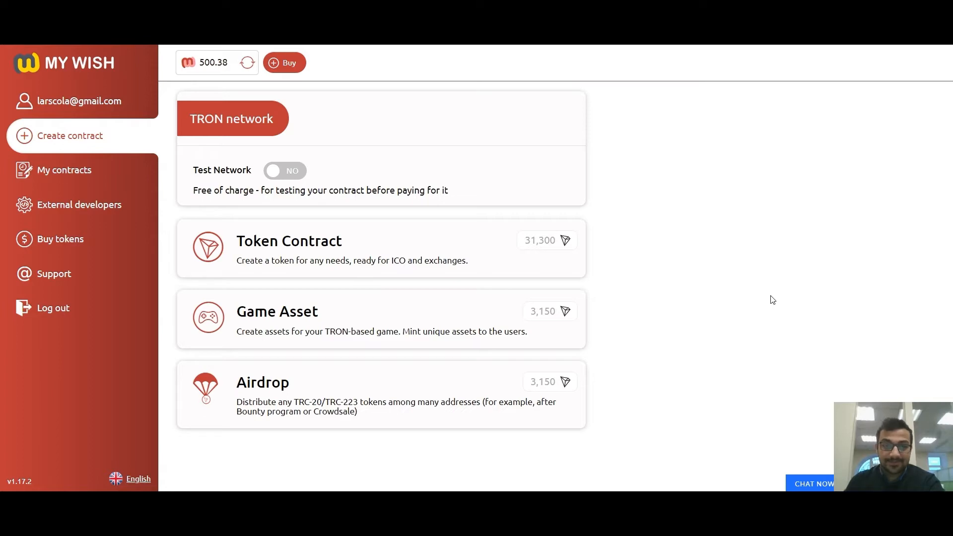
# Step: Switch contract creation to the free TRON test network and dismiss the disclaimer
pyautogui.click(284, 169)
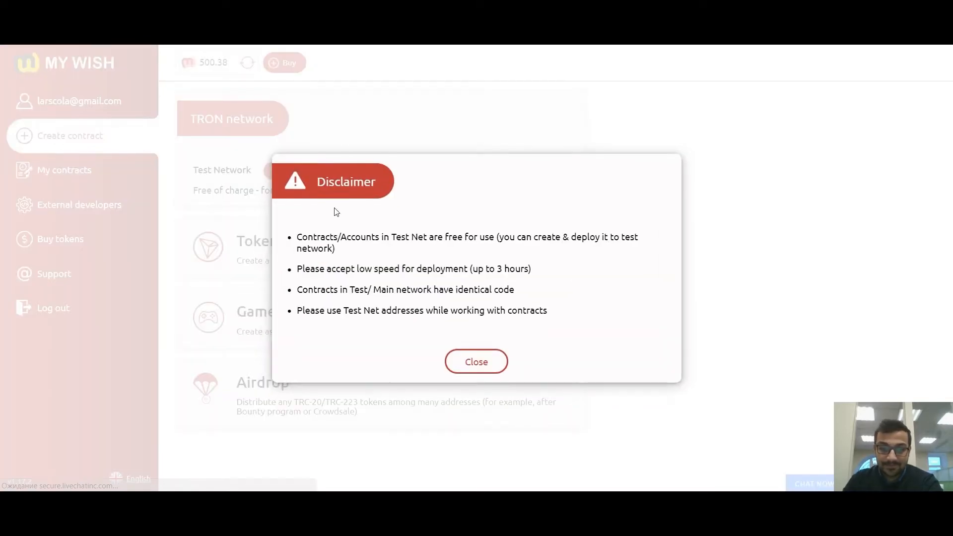
pyautogui.click(475, 362)
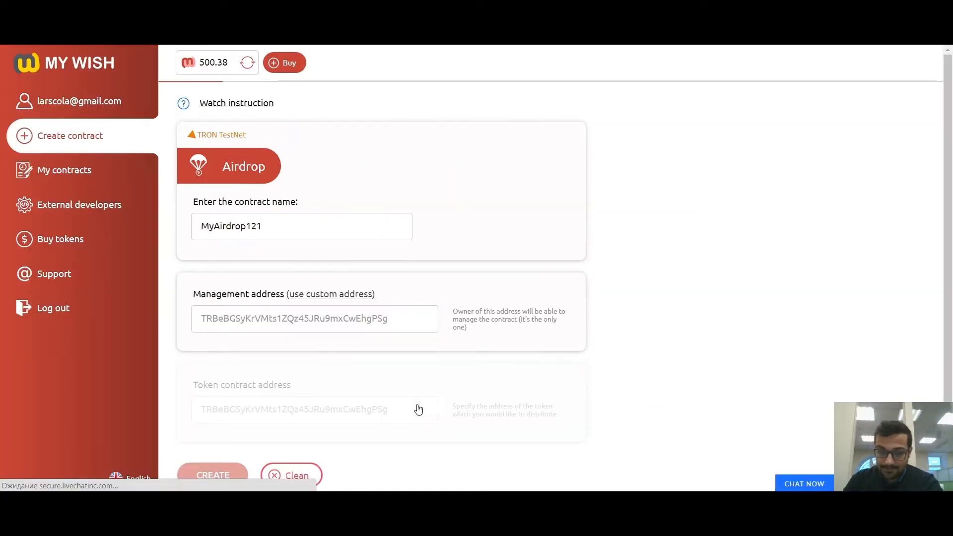
pyautogui.tripleClick(300, 225)
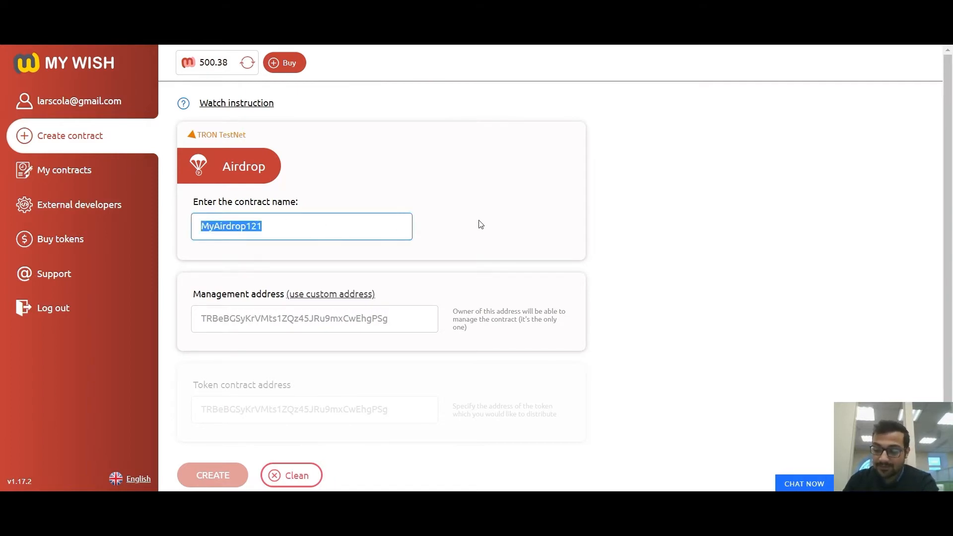
pyautogui.write('MYA')
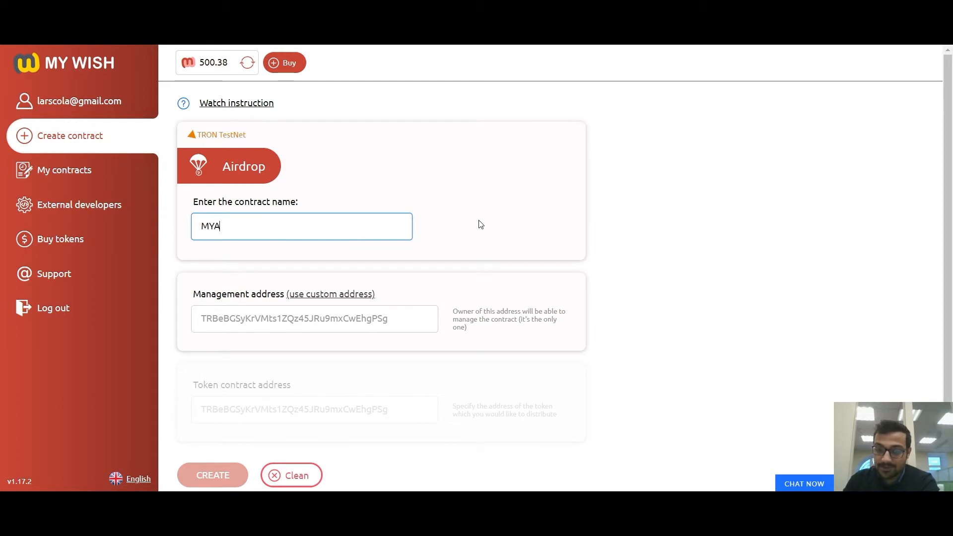
pyautogui.write('IRDROP')
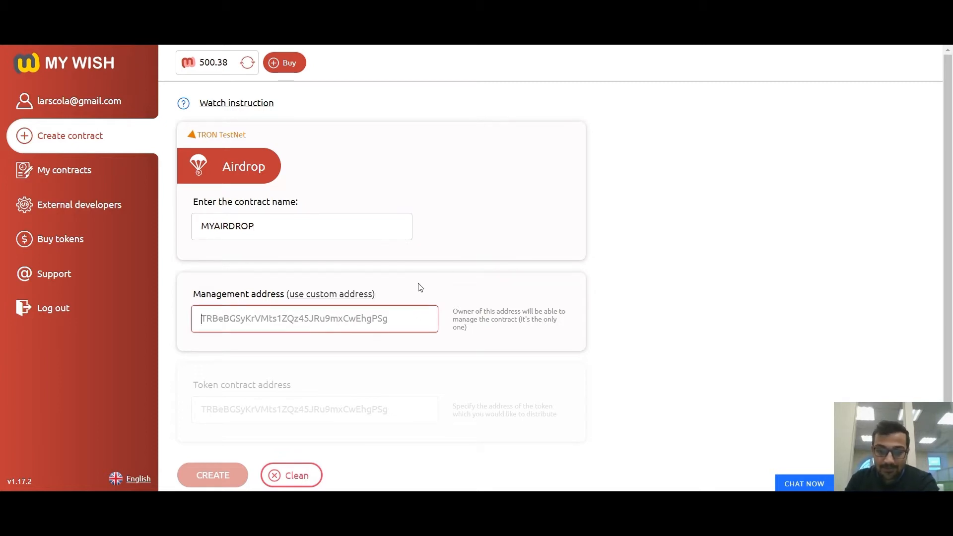
pyautogui.write('TAwwknB1bFxvbm6kTayRVHEyShKFKWgWVM')
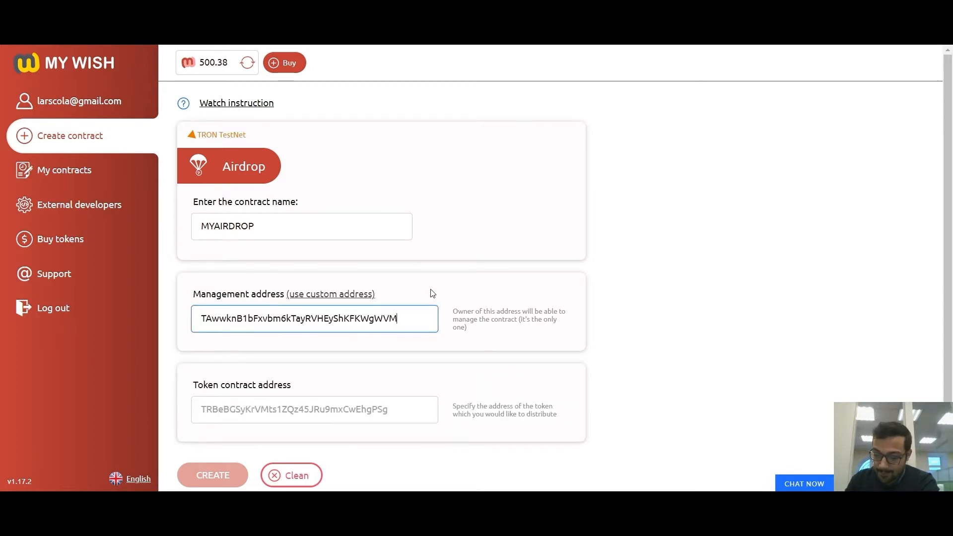
pyautogui.moveTo(449, 423)
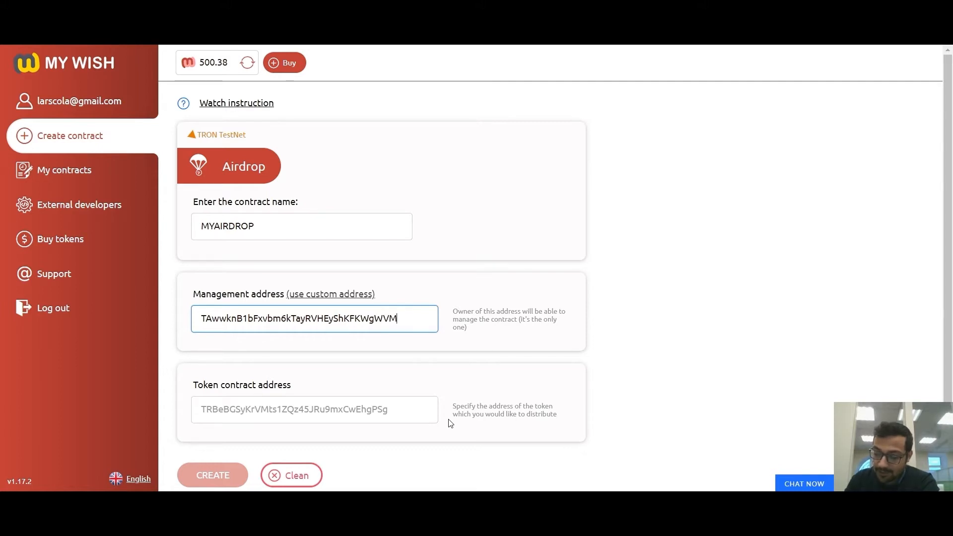
# Step: Copy MYTOKEN's address from My contracts and set TUuBc33voik55qwkGWpmnR8qejWYEeGJbu as the token contract address
pyautogui.click(64, 169)
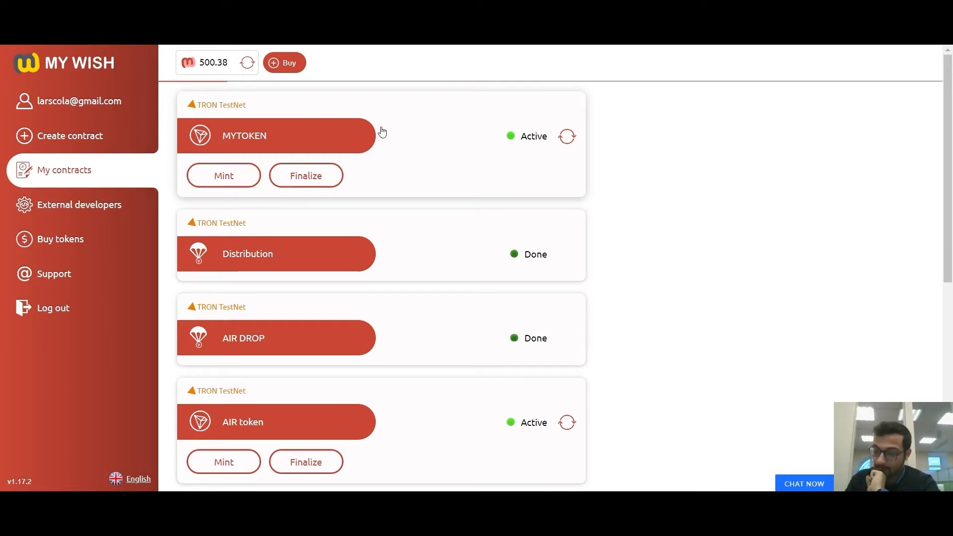
pyautogui.click(276, 136)
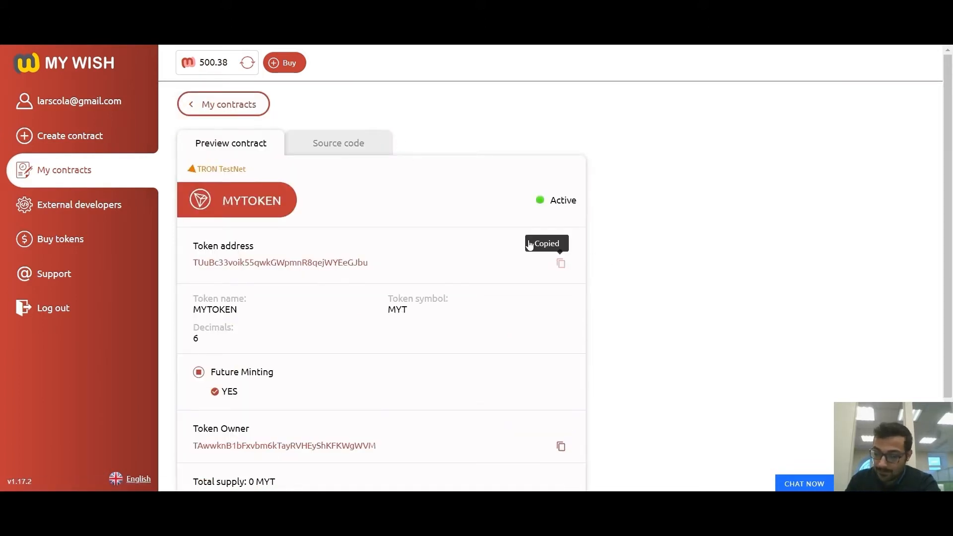
pyautogui.click(70, 136)
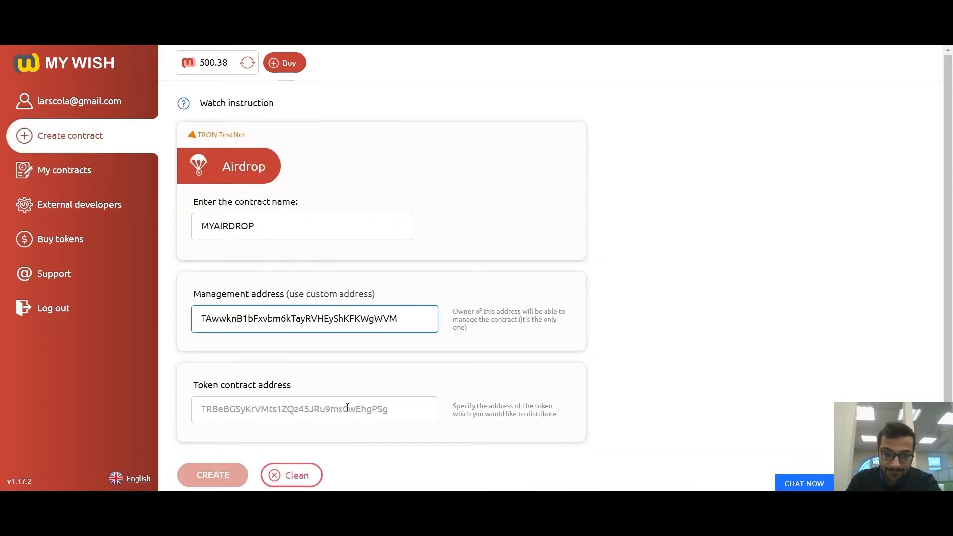
pyautogui.write('TUuBc33voik55qwkGWpmnR8qejWYEeGJbu')
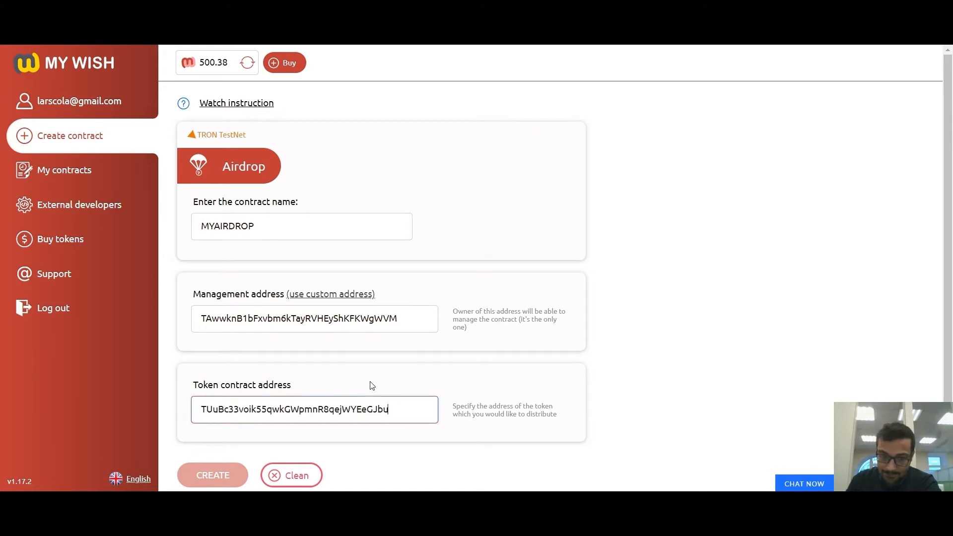
pyautogui.scroll(-3)
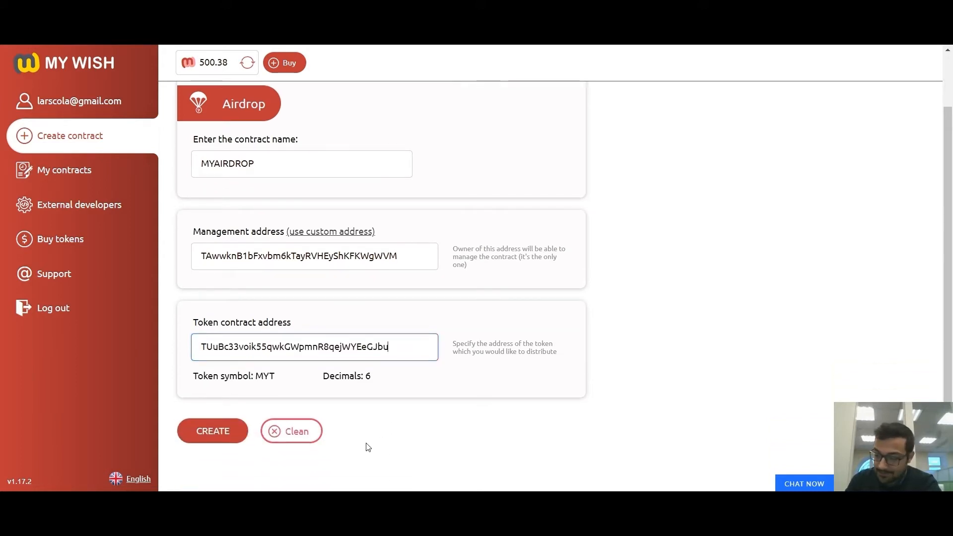
# Step: Create the MYAIRDROP contract so it shows status Created
pyautogui.click(212, 429)
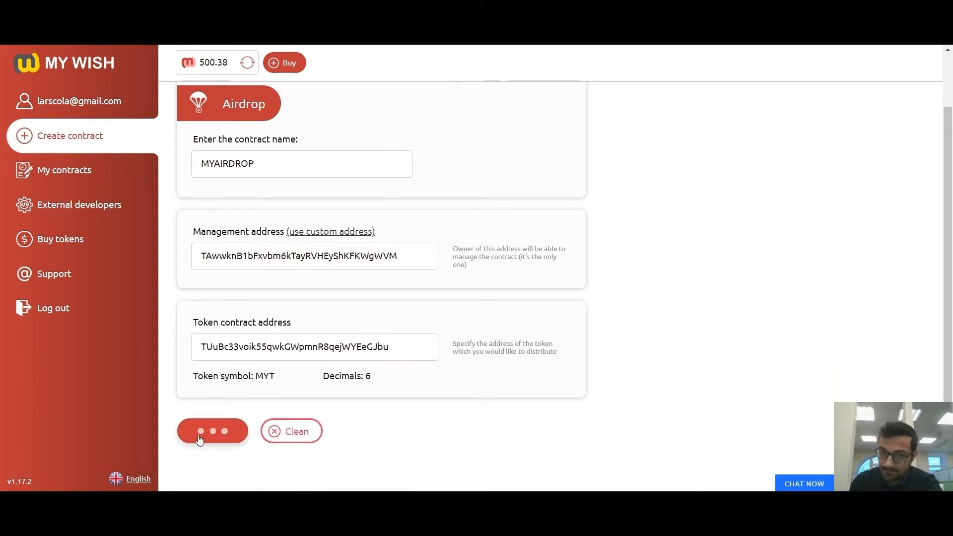
pyautogui.click(212, 431)
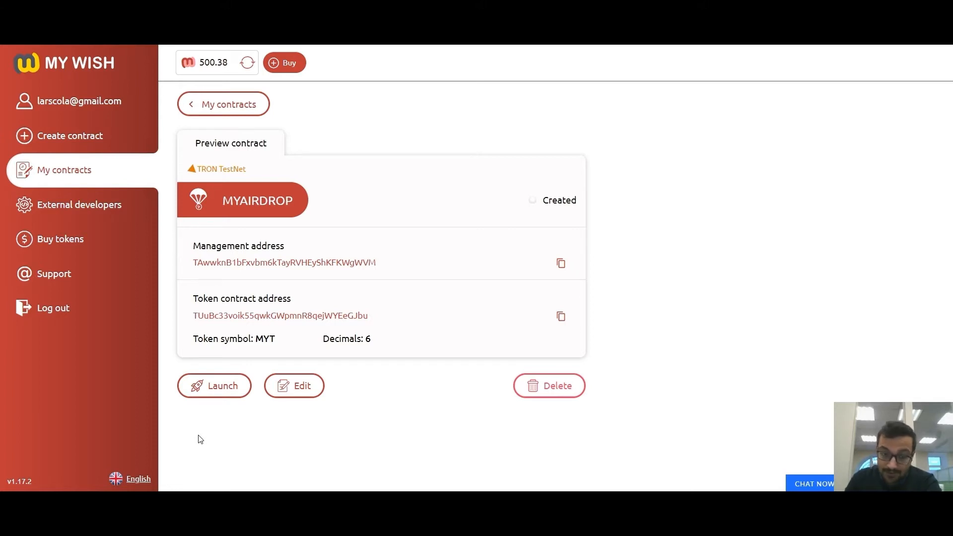
pyautogui.moveTo(288, 405)
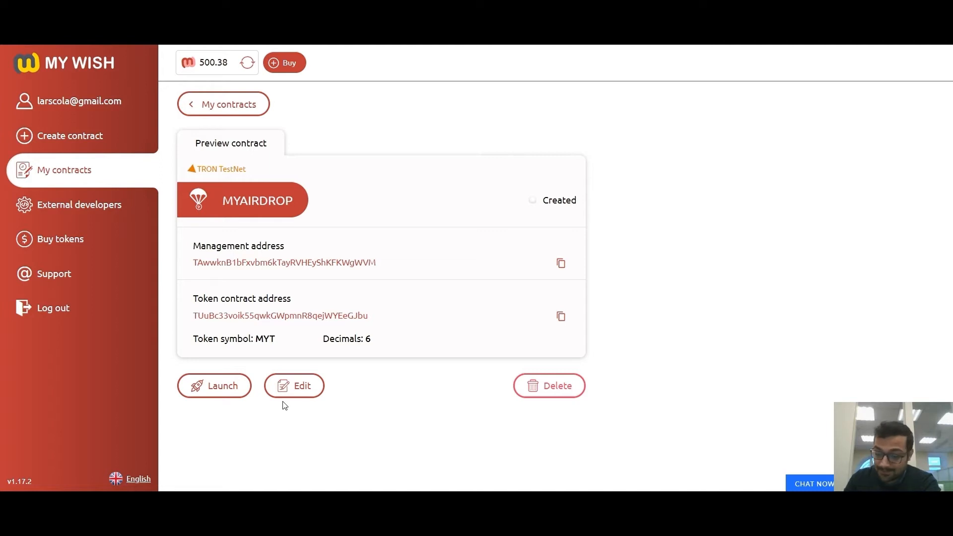
# Step: Launch MYAIRDROP and accept the disclaimer so it awaits deployment
pyautogui.click(214, 385)
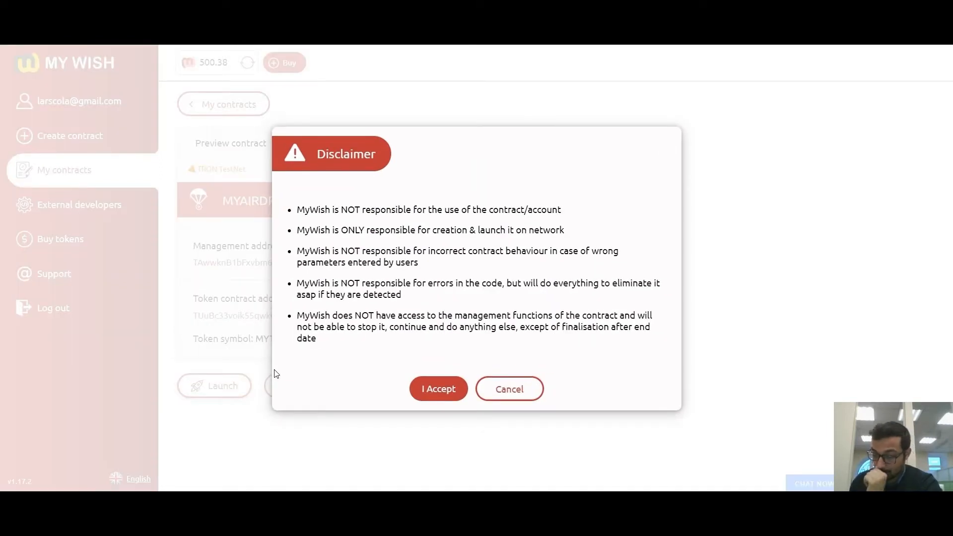
pyautogui.moveTo(364, 383)
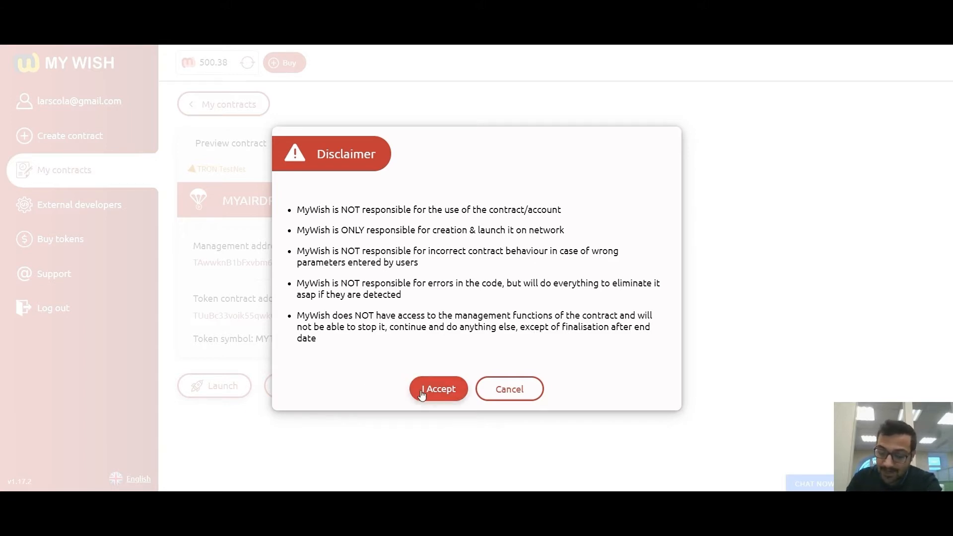
pyautogui.click(438, 389)
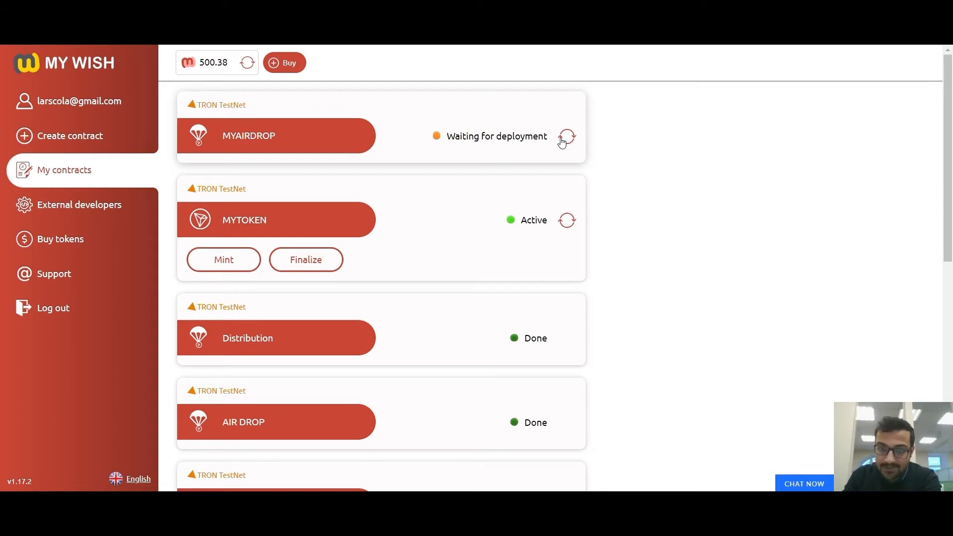
# Step: Refresh MYAIRDROP's status, view its details and start importing recipient data
pyautogui.click(567, 136)
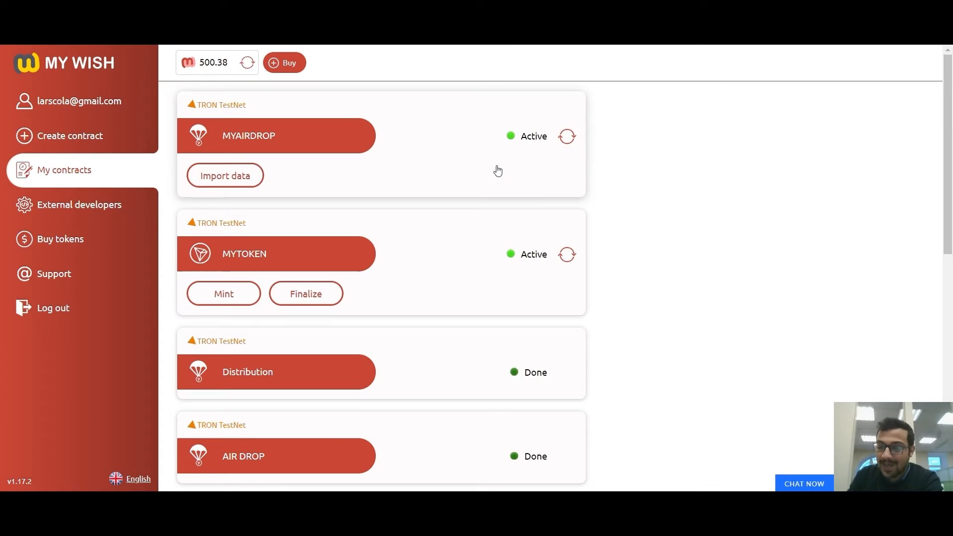
pyautogui.click(276, 136)
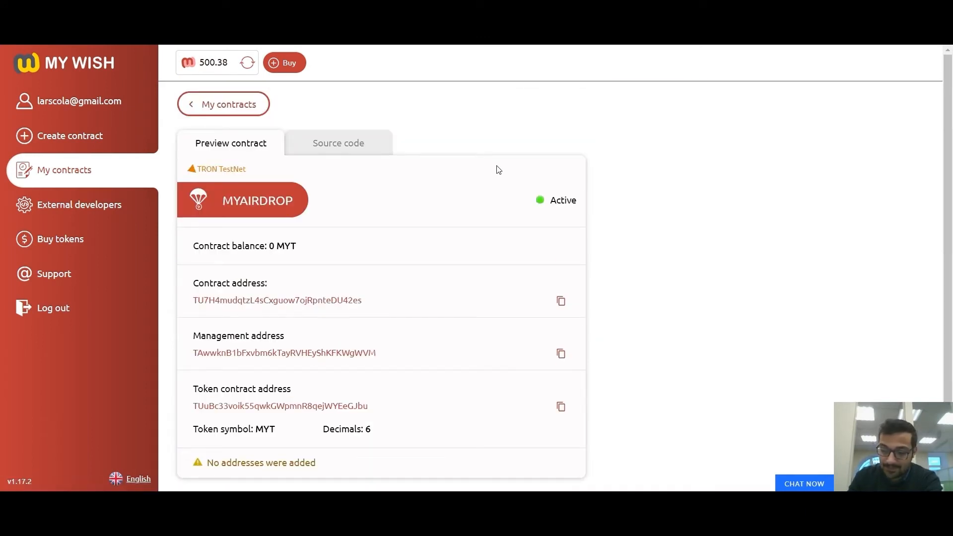
pyautogui.scroll(-3)
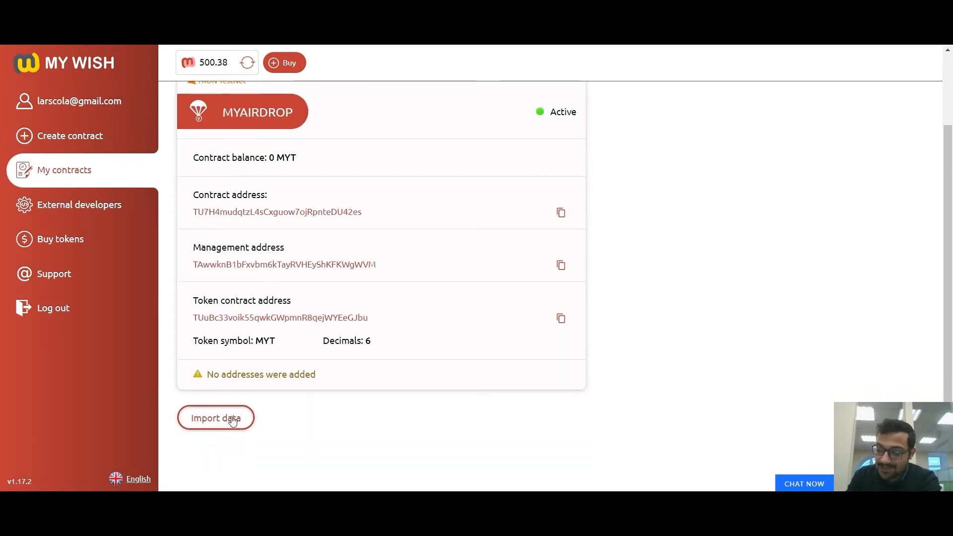
pyautogui.click(215, 417)
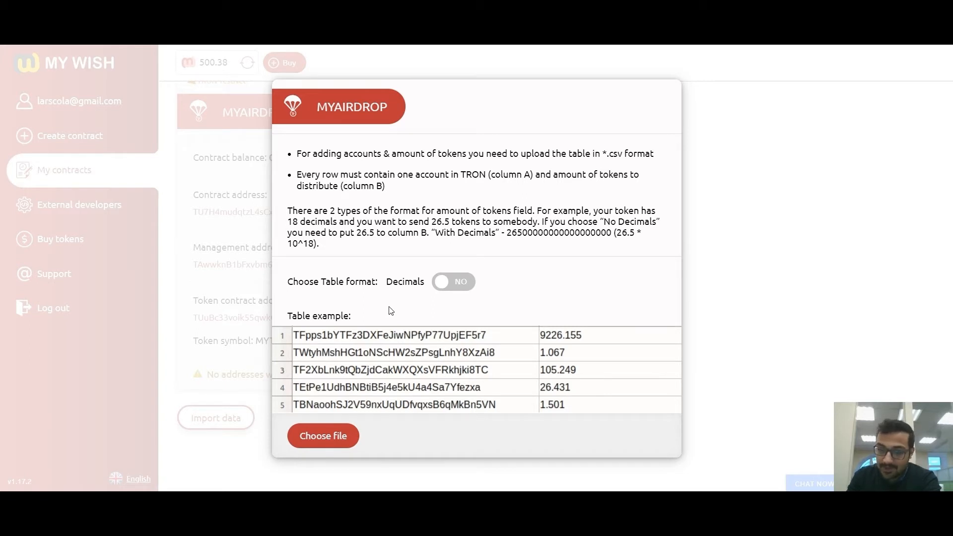
pyautogui.moveTo(326, 428)
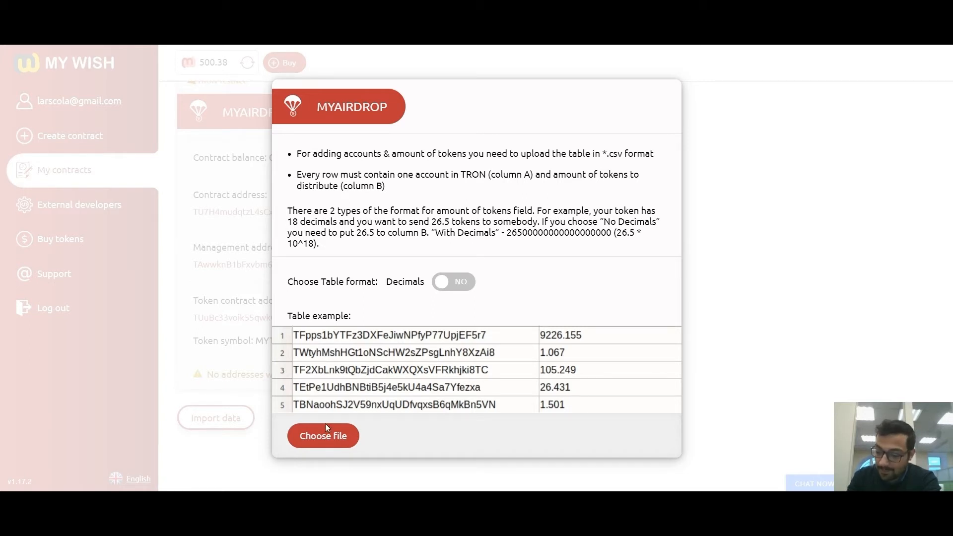
# Step: Load the 'Tron airdrop 500 (41mln)' csv address file for import
pyautogui.click(323, 435)
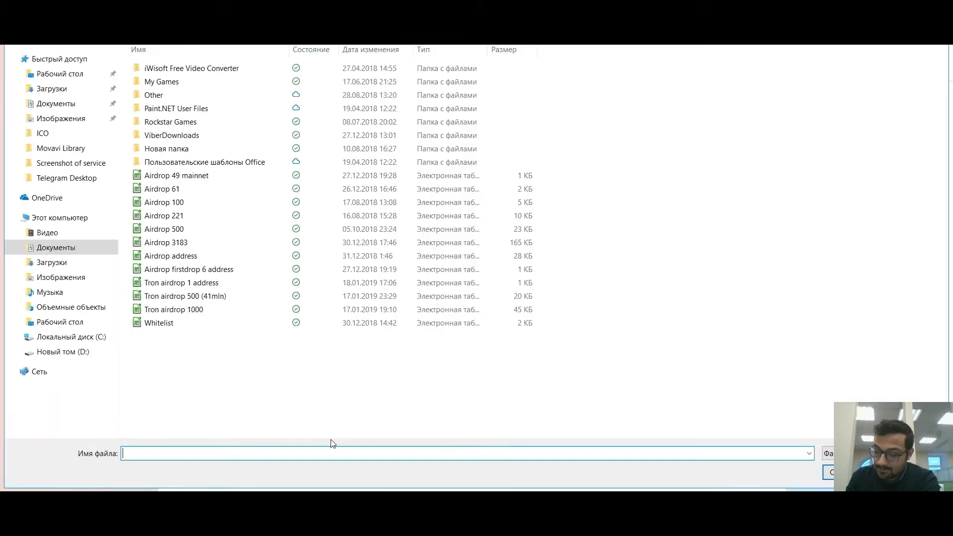
pyautogui.click(186, 296)
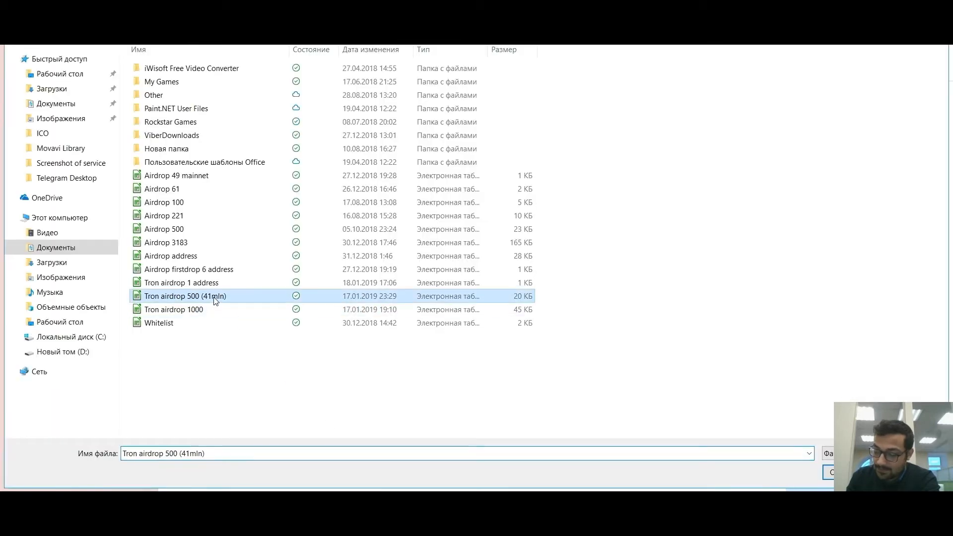
pyautogui.click(830, 473)
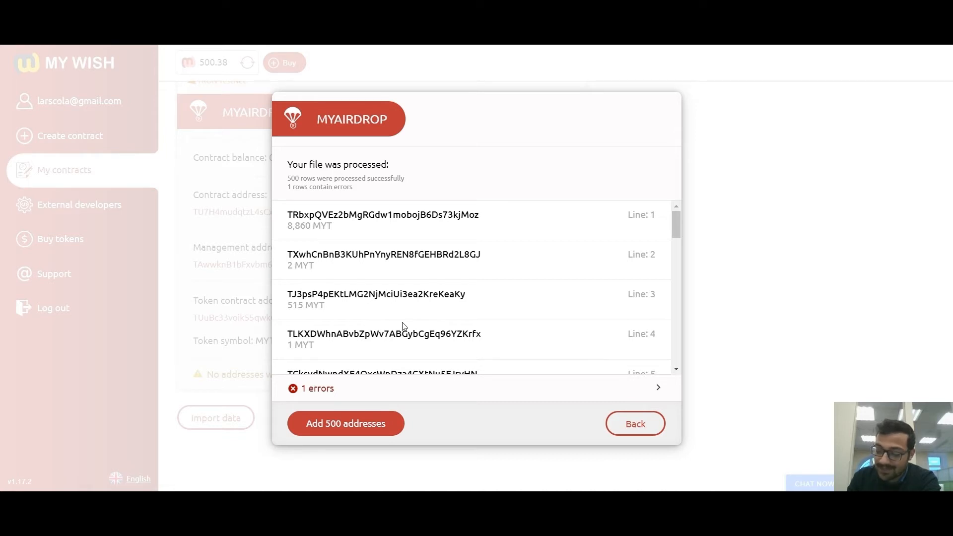
pyautogui.moveTo(442, 414)
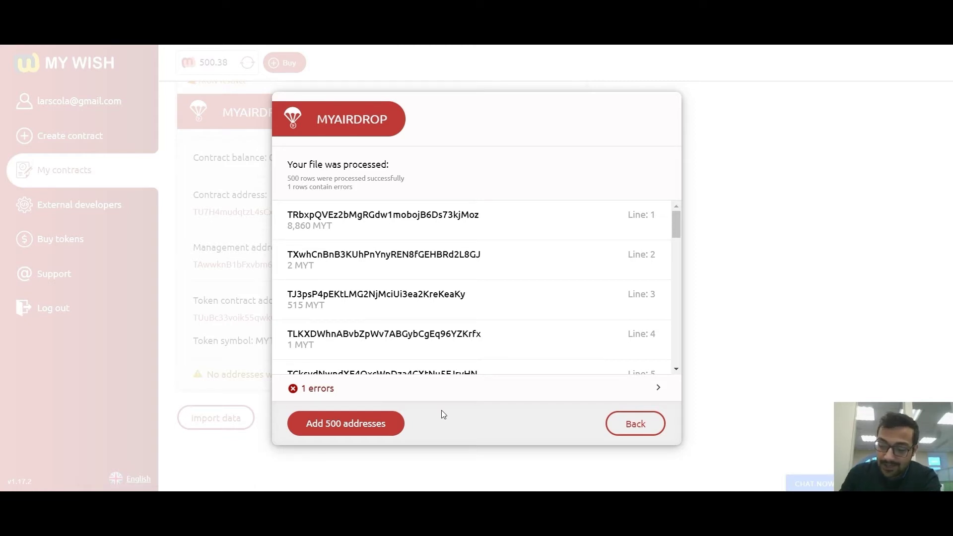
pyautogui.moveTo(432, 395)
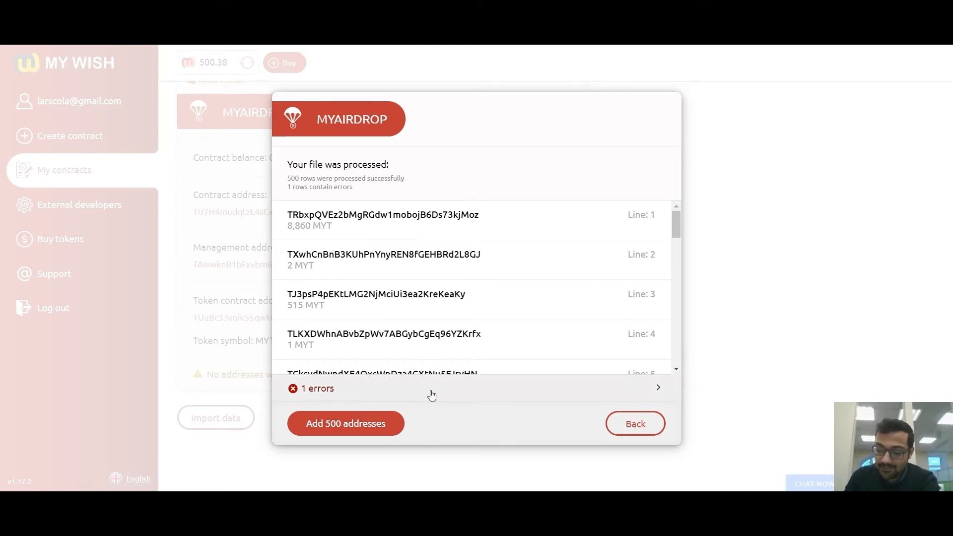
# Step: Review the single row error, then add all 500 addresses to the airdrop
pyautogui.click(657, 387)
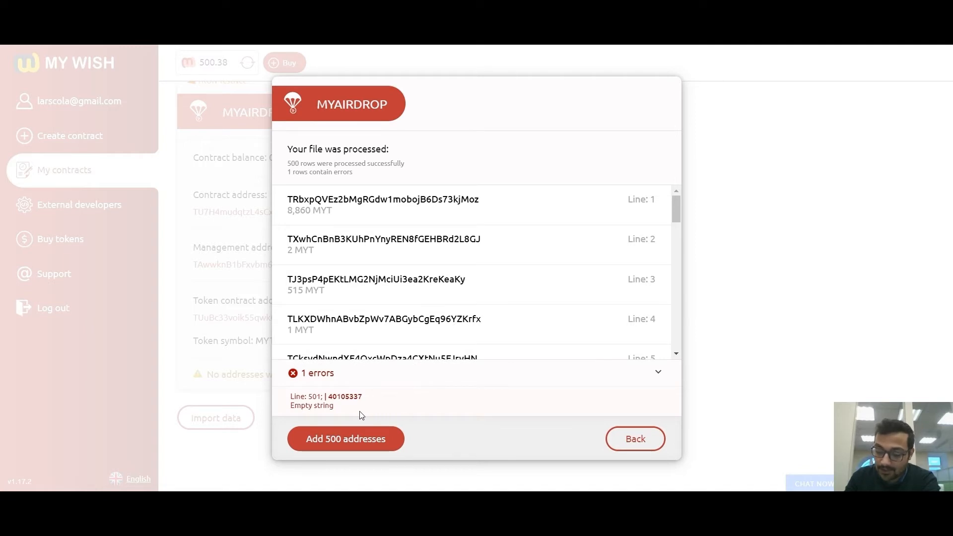
pyautogui.moveTo(303, 415)
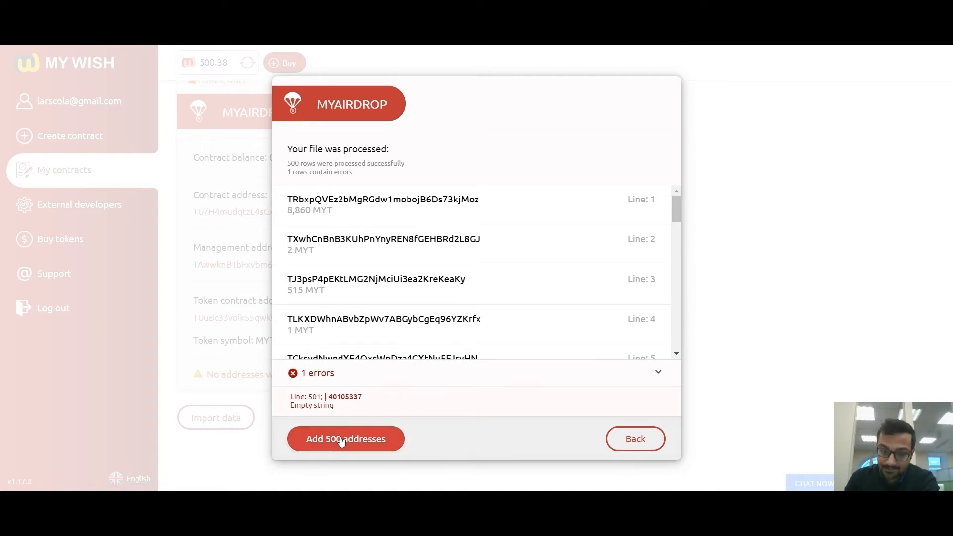
pyautogui.click(345, 438)
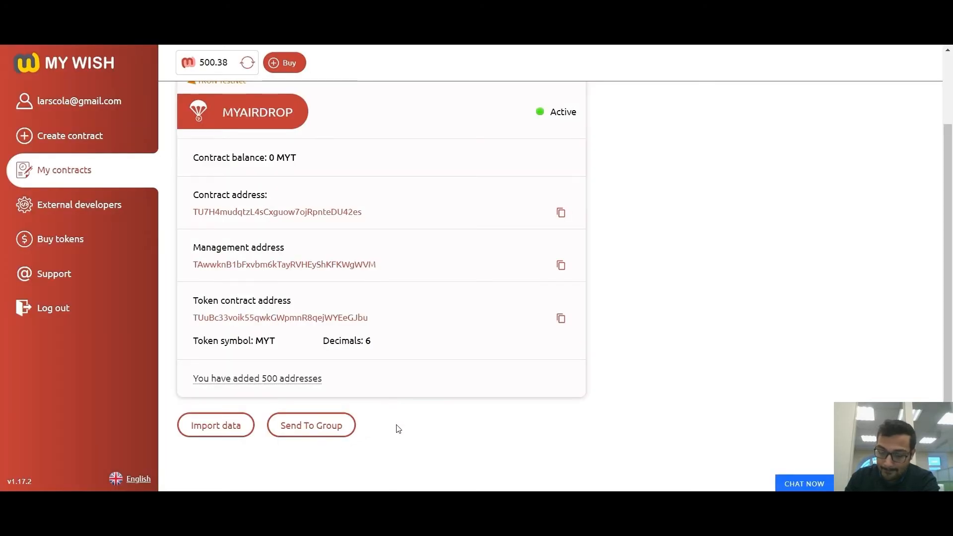
pyautogui.moveTo(405, 432)
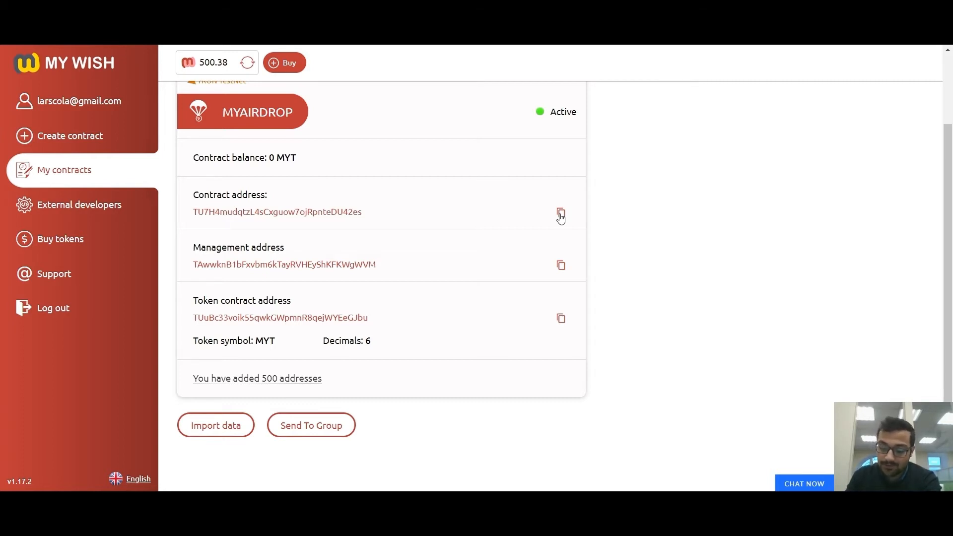
# Step: Copy the MYAIRDROP contract address to the clipboard
pyautogui.click(560, 212)
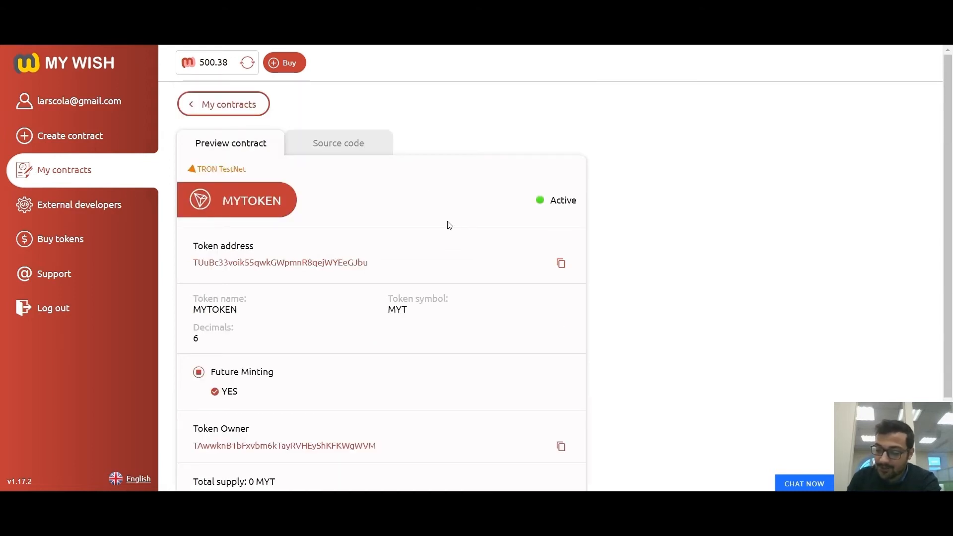
pyautogui.scroll(-3)
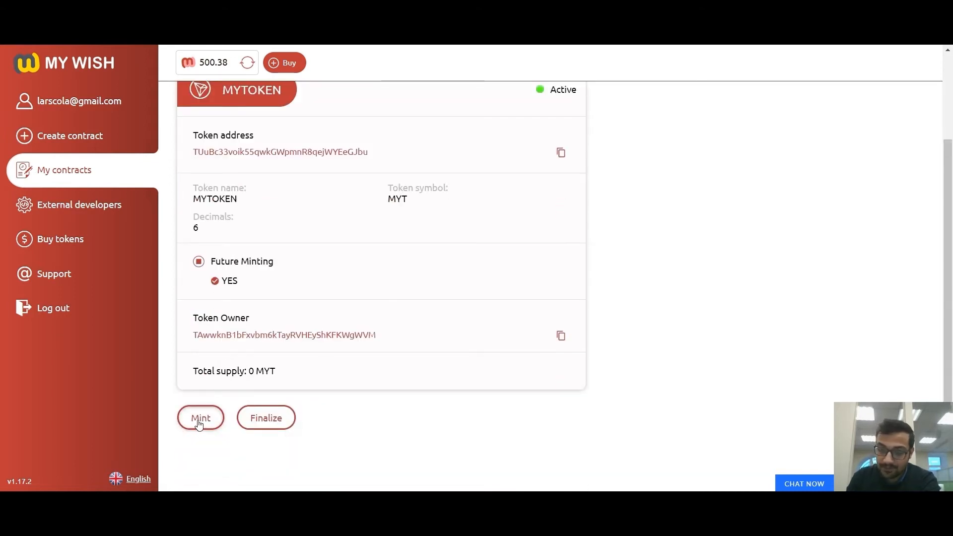
pyautogui.click(199, 417)
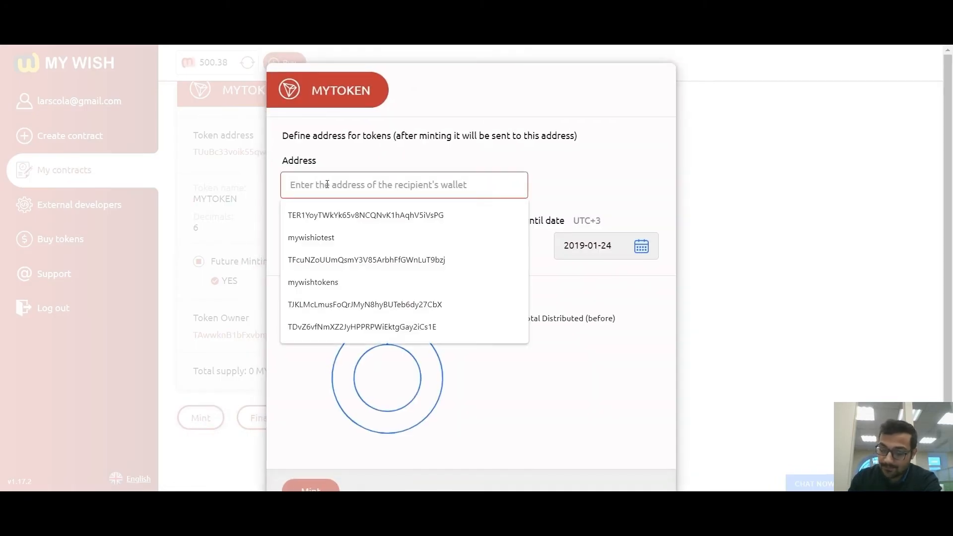
pyautogui.write('TU7H4mudqtzL4sCxguow7ojRpnteDU42es')
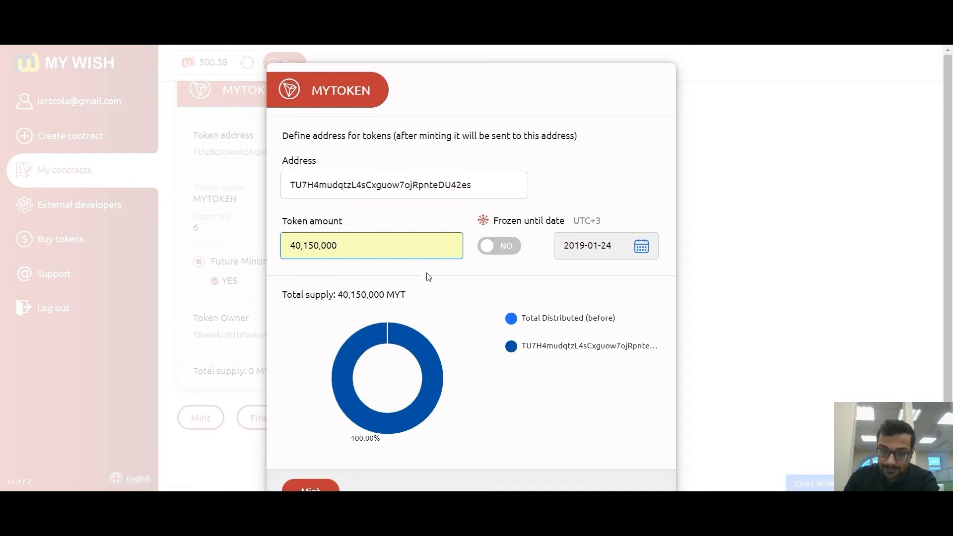
pyautogui.scroll(-3)
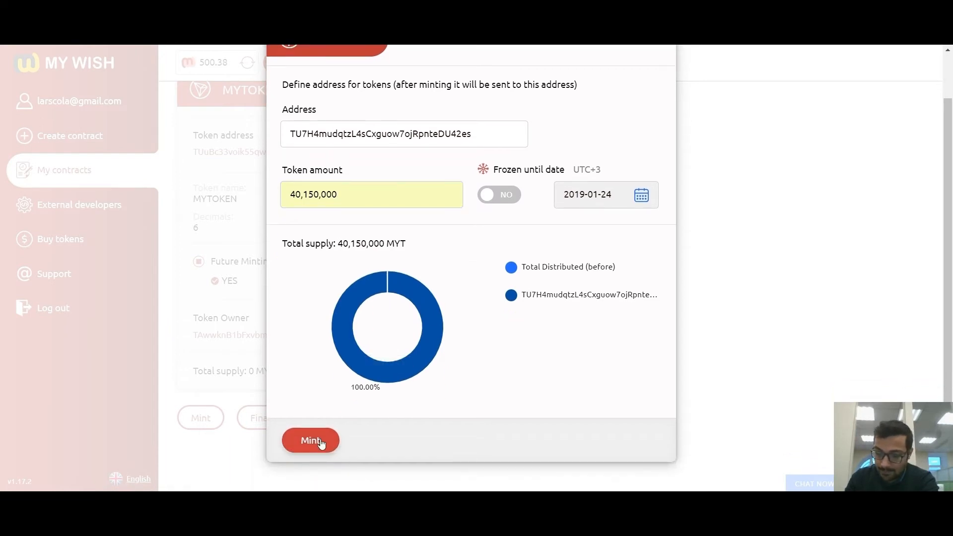
pyautogui.click(310, 439)
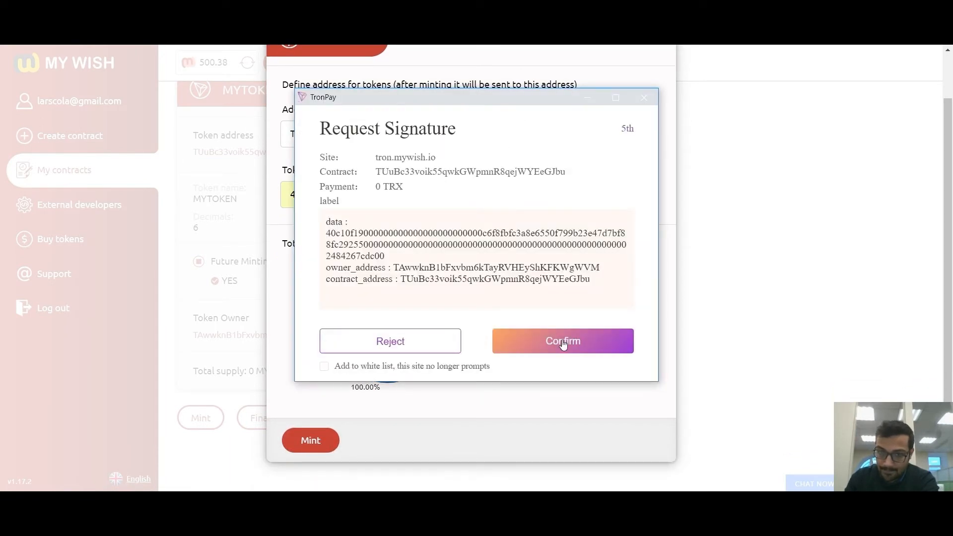
pyautogui.click(561, 340)
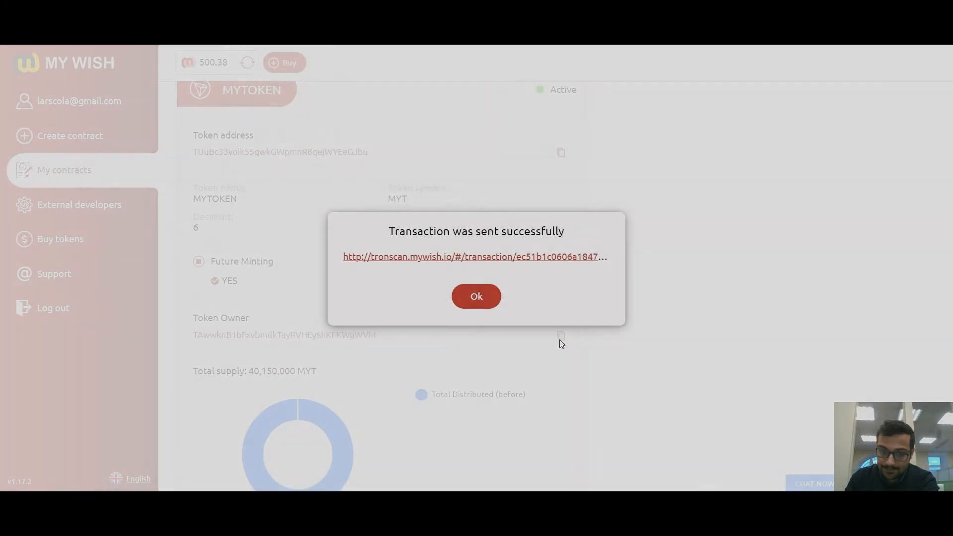
pyautogui.click(476, 295)
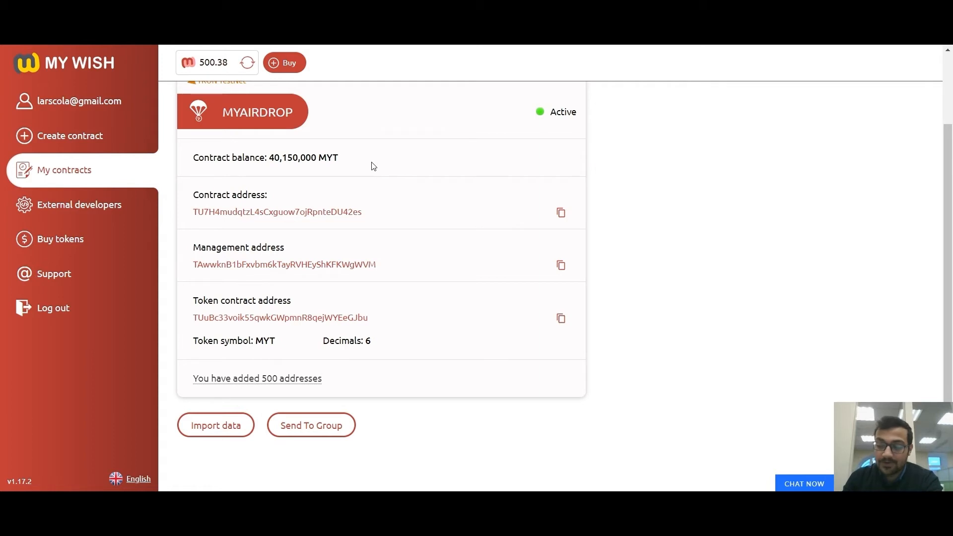
pyautogui.moveTo(784, 137)
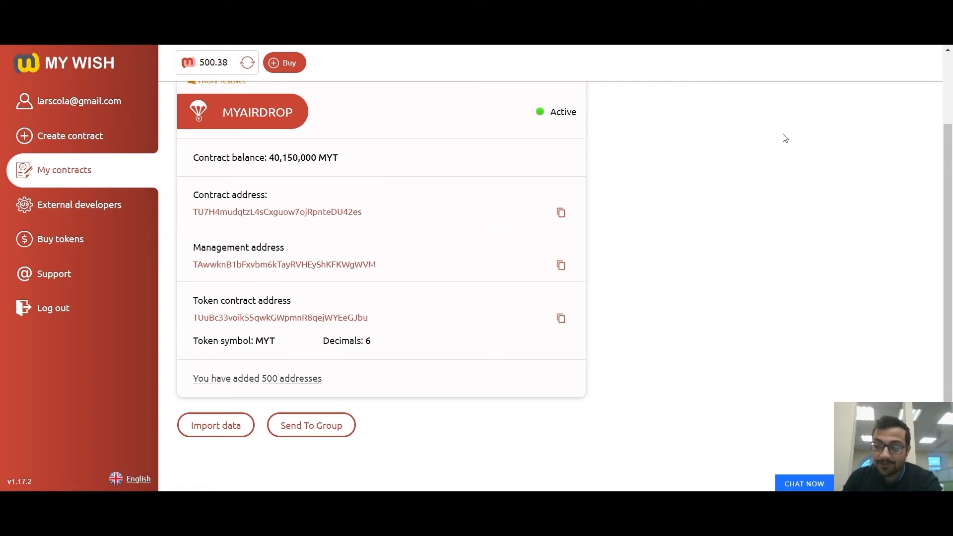
pyautogui.moveTo(807, 121)
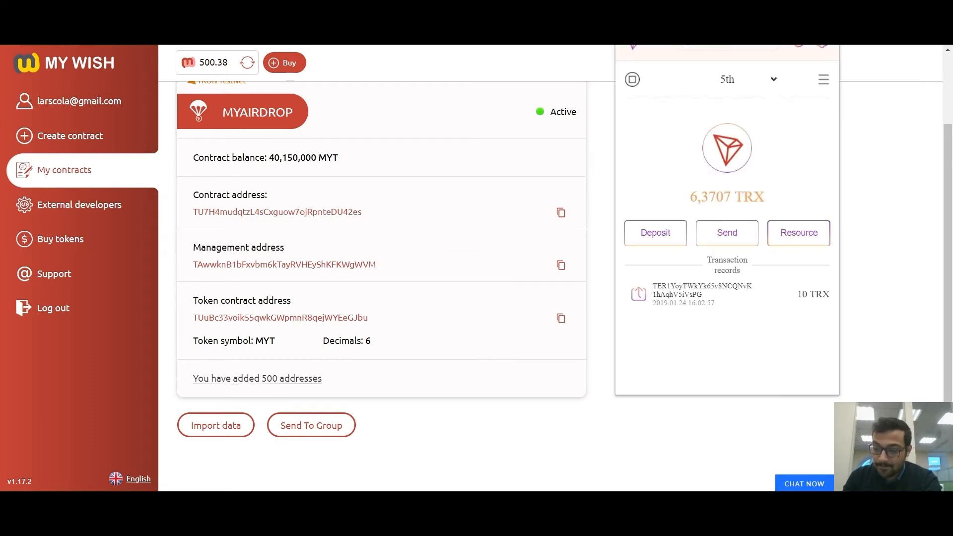
pyautogui.moveTo(775, 165)
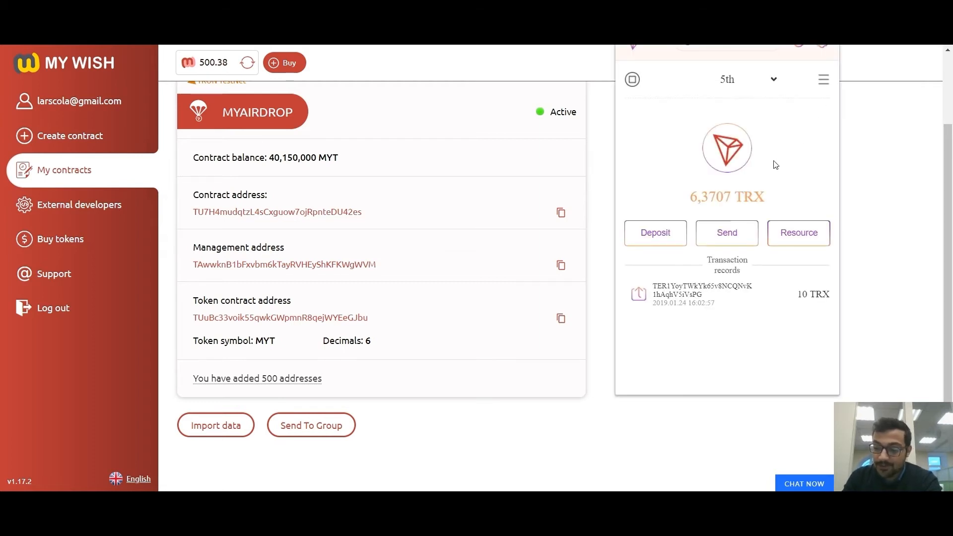
pyautogui.moveTo(775, 170)
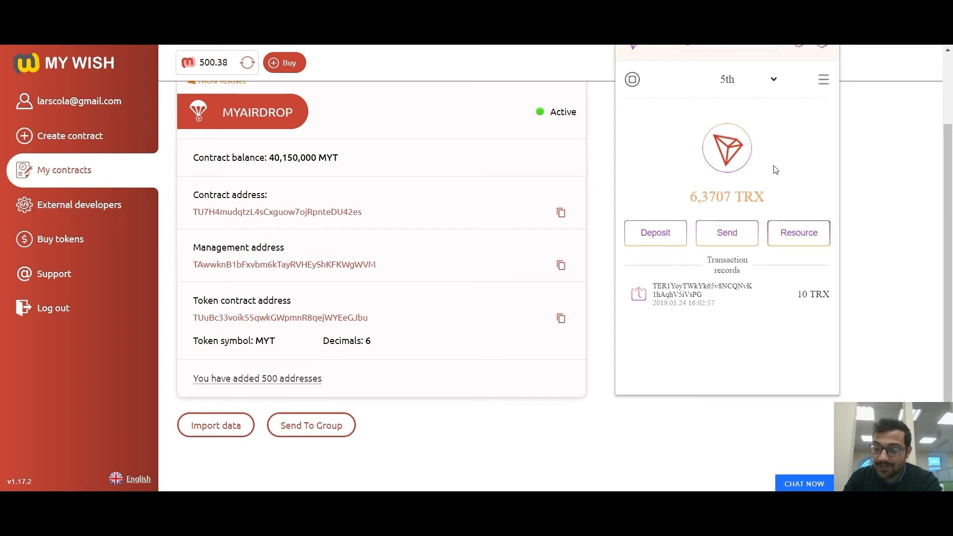
pyautogui.moveTo(803, 237)
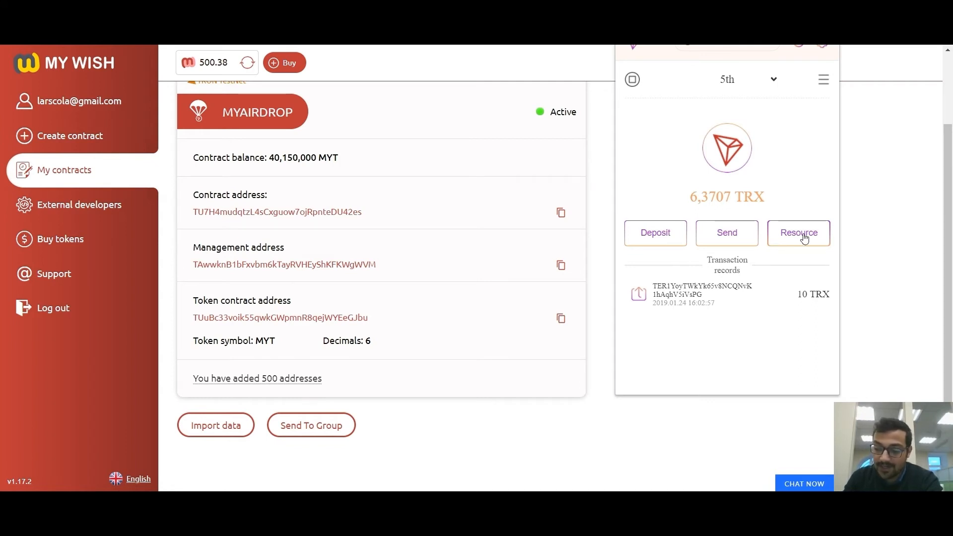
# Step: Show the TronPay wallet's bandwidth, energy and TronPower resources
pyautogui.click(798, 232)
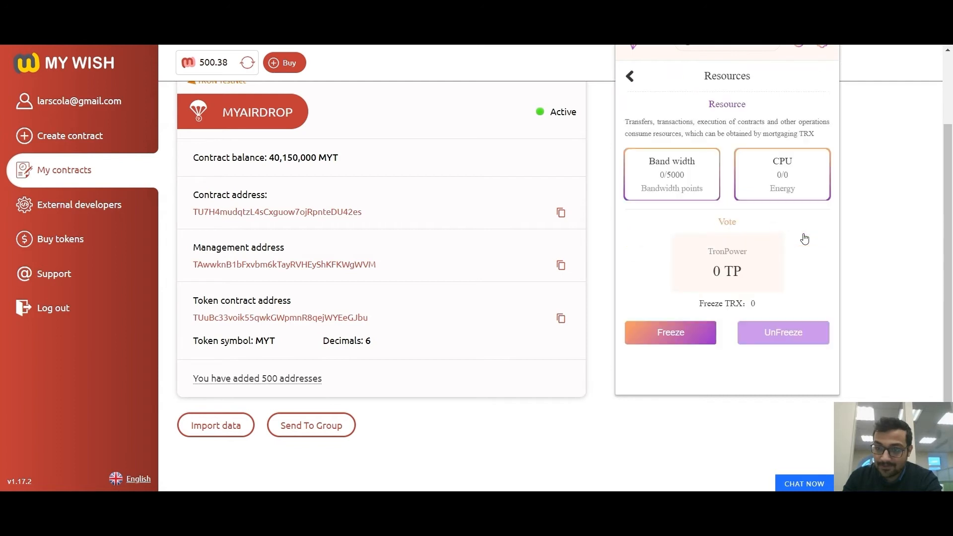
# Step: Freeze 1 TRX for bandwidth in TronPay Resources
pyautogui.click(670, 332)
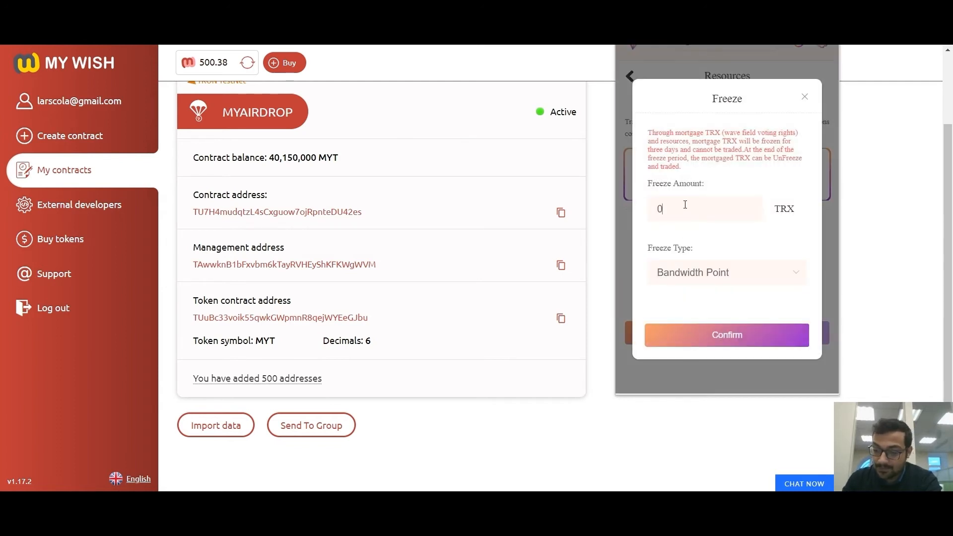
pyautogui.write('1')
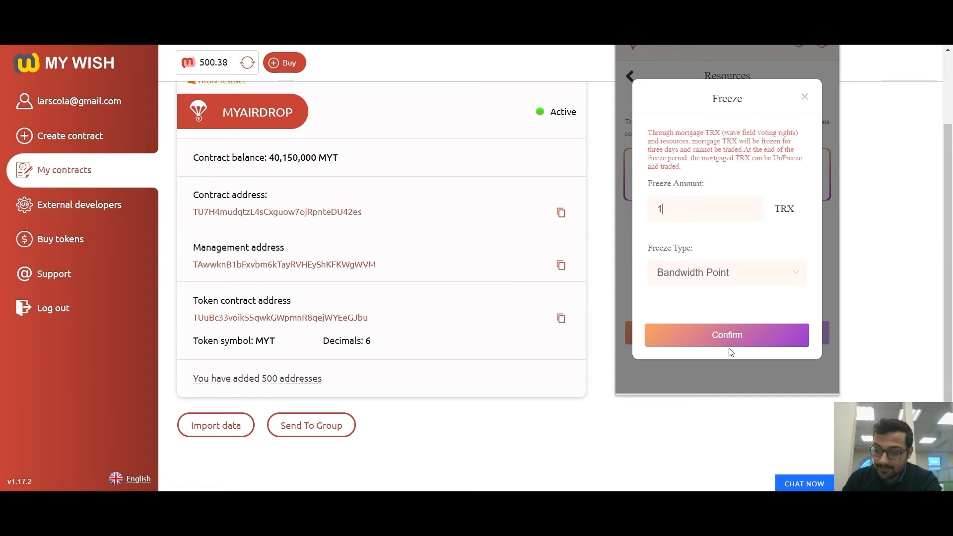
pyautogui.click(727, 334)
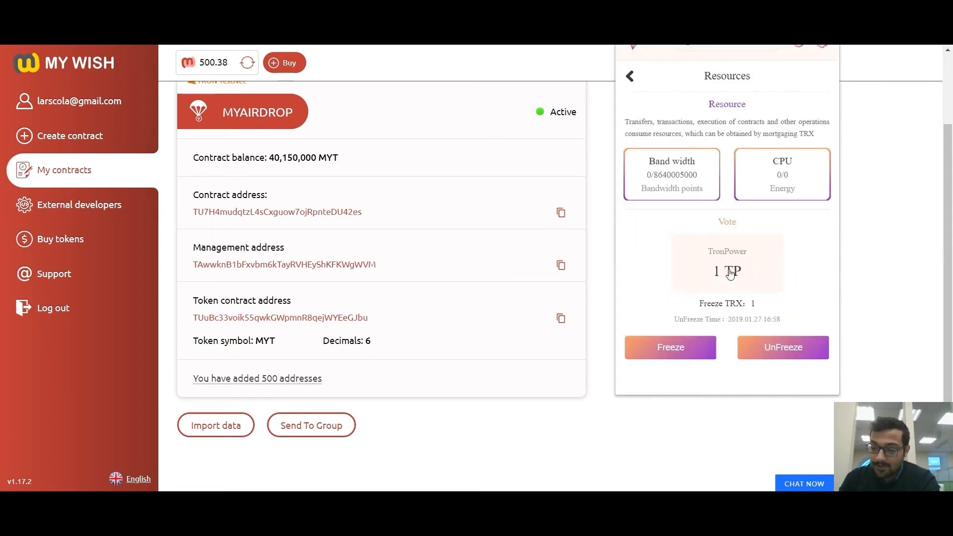
pyautogui.moveTo(689, 349)
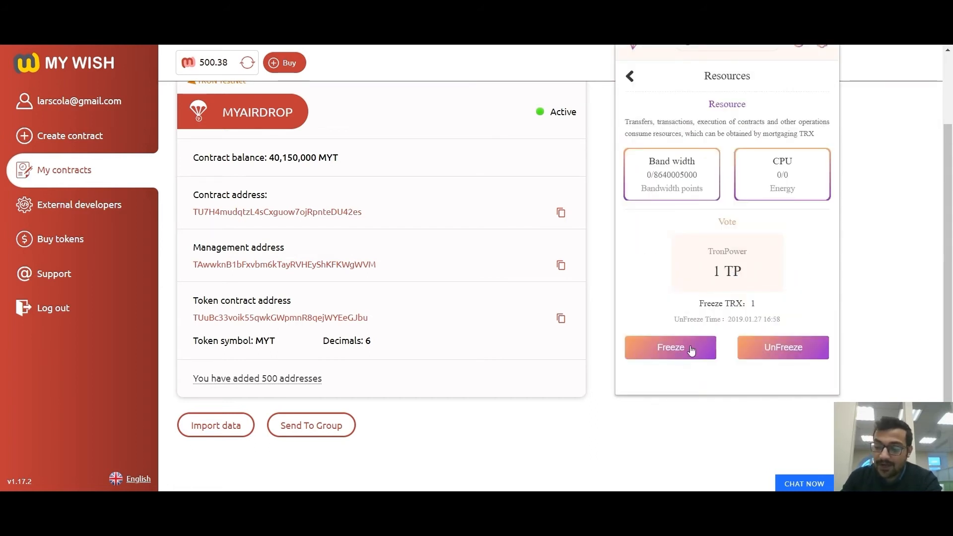
# Step: Freeze 5 TRX with freeze type Energy to obtain Energy resources
pyautogui.click(670, 347)
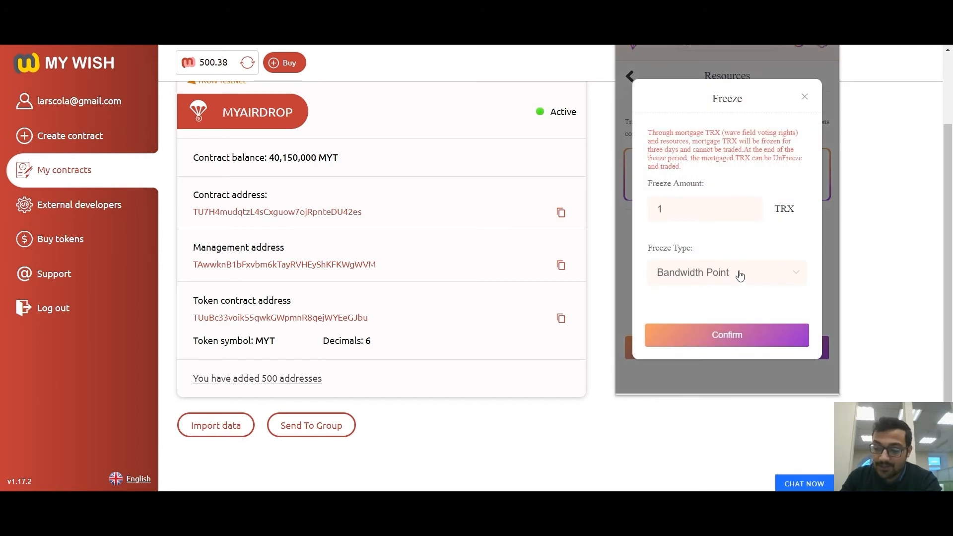
pyautogui.click(726, 272)
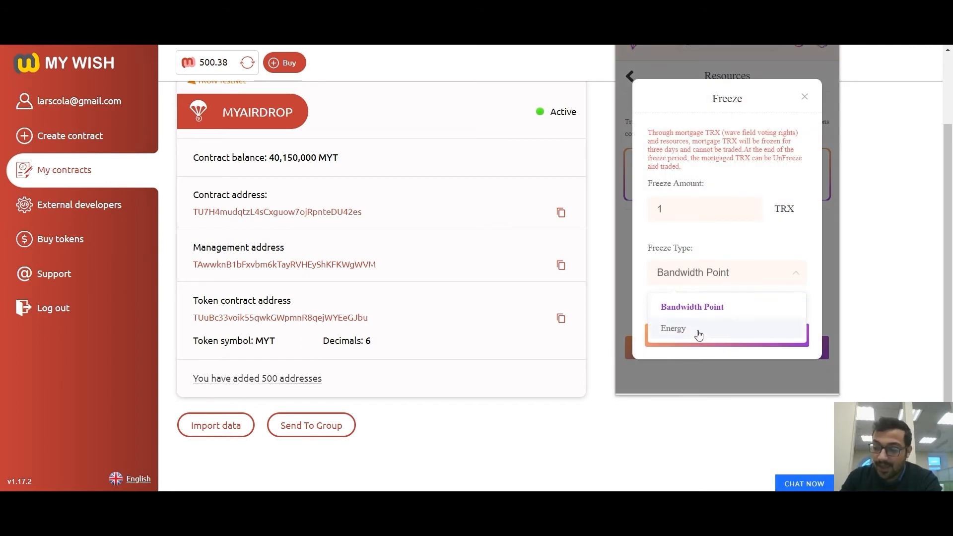
pyautogui.click(673, 329)
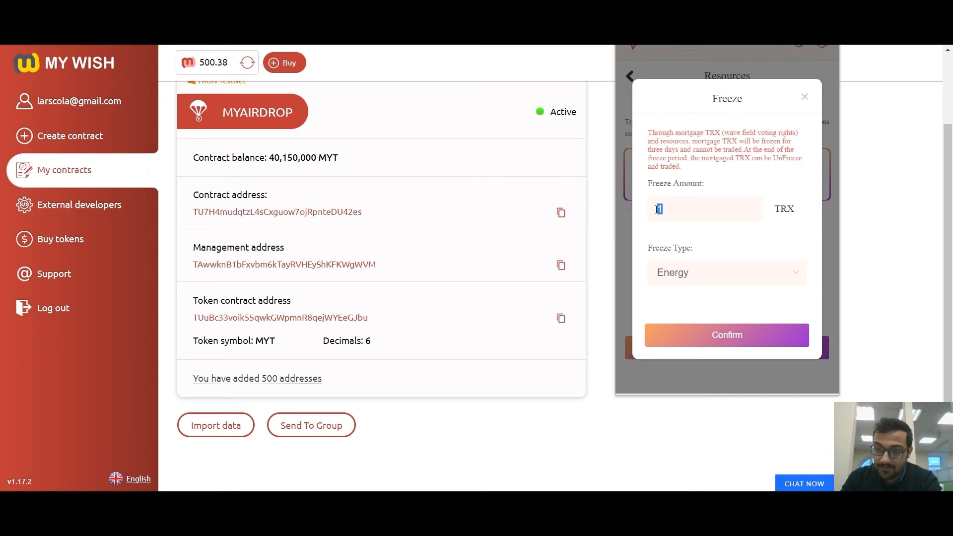
pyautogui.write('5')
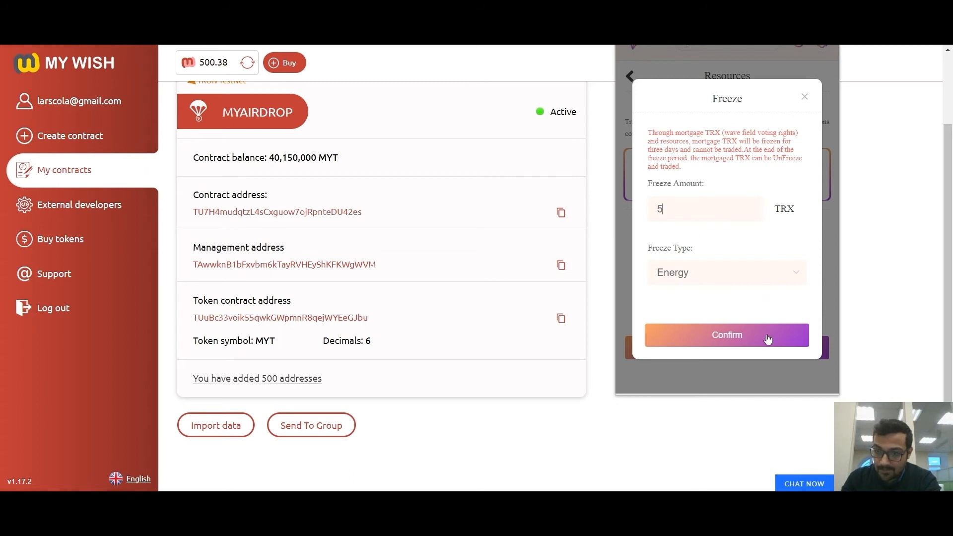
pyautogui.click(726, 335)
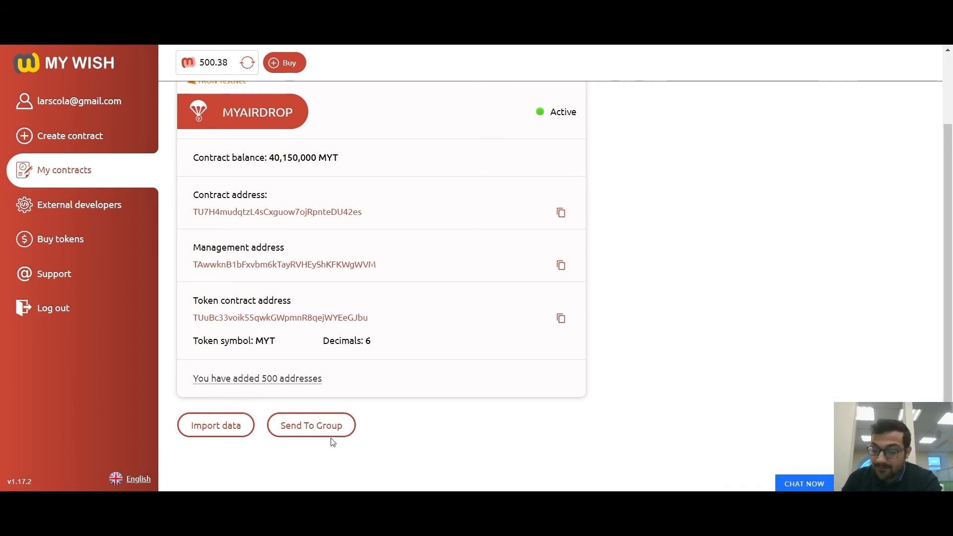
# Step: Send MYAIRDROP tokens to addresses #1–100, approving the TronPay signature request
pyautogui.click(310, 424)
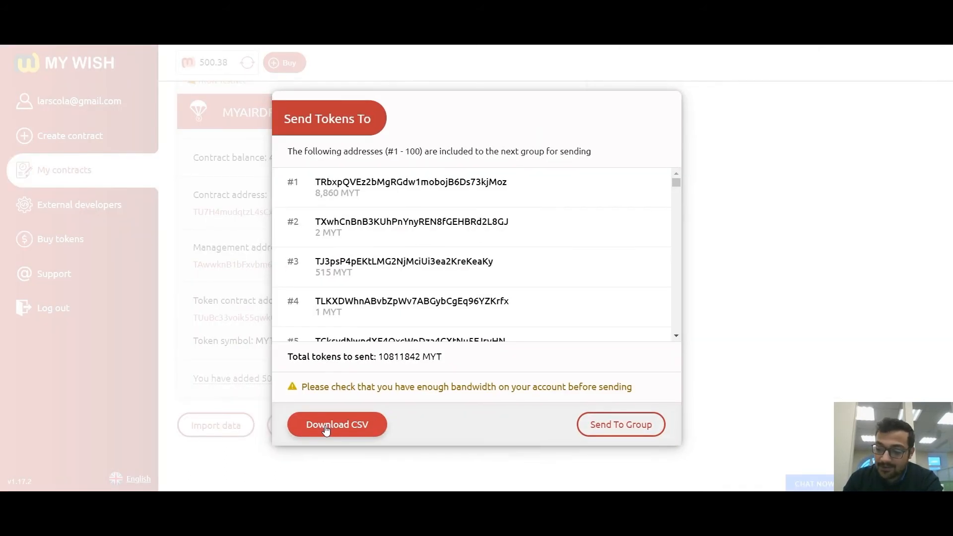
pyautogui.moveTo(479, 426)
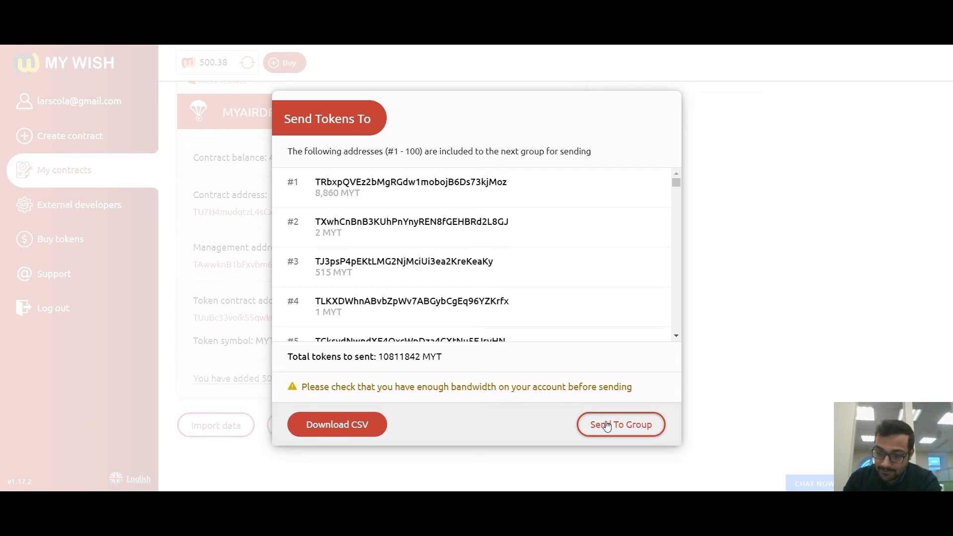
pyautogui.click(619, 424)
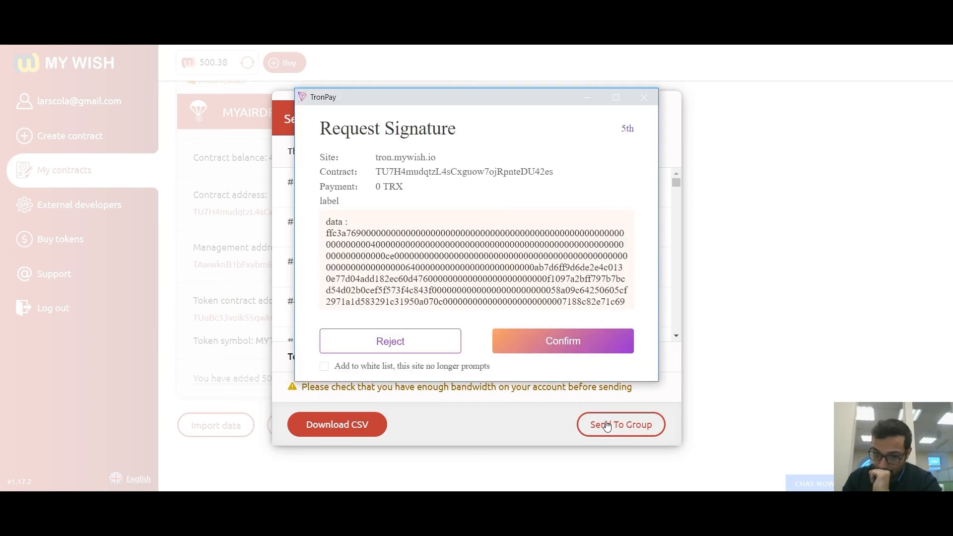
pyautogui.click(562, 341)
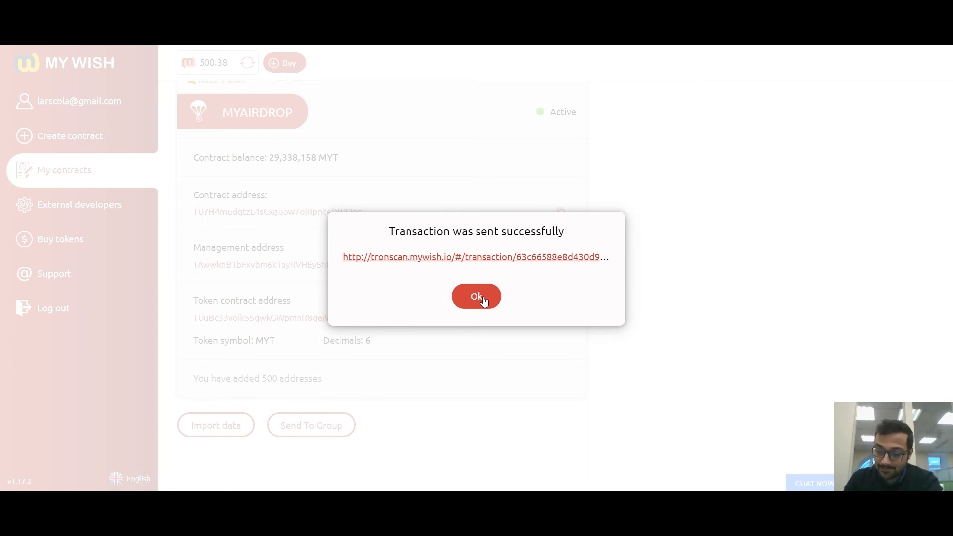
pyautogui.click(475, 297)
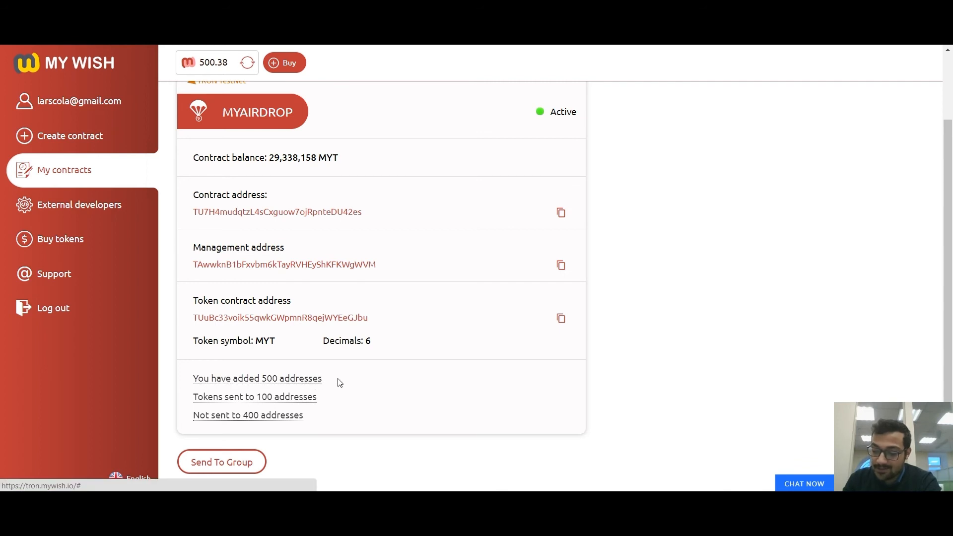
pyautogui.moveTo(314, 405)
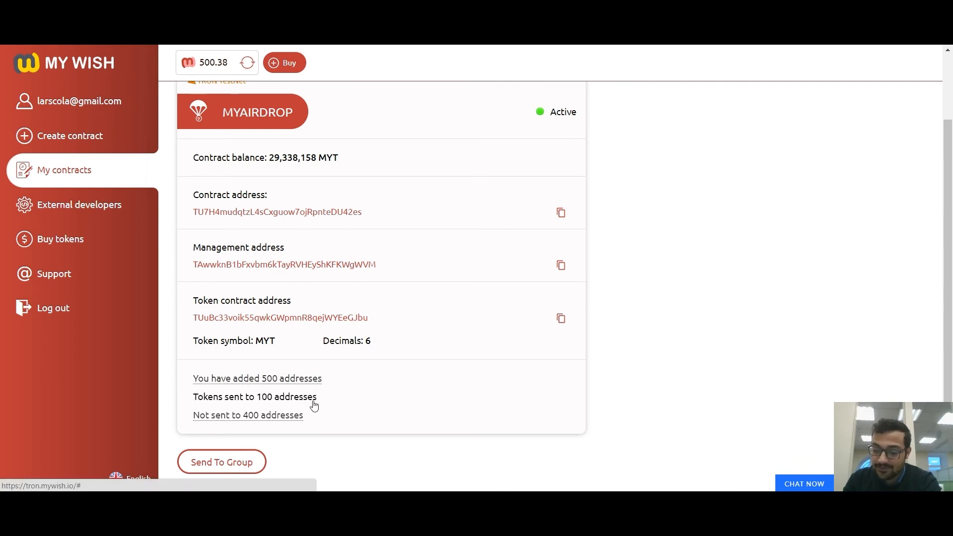
pyautogui.moveTo(302, 421)
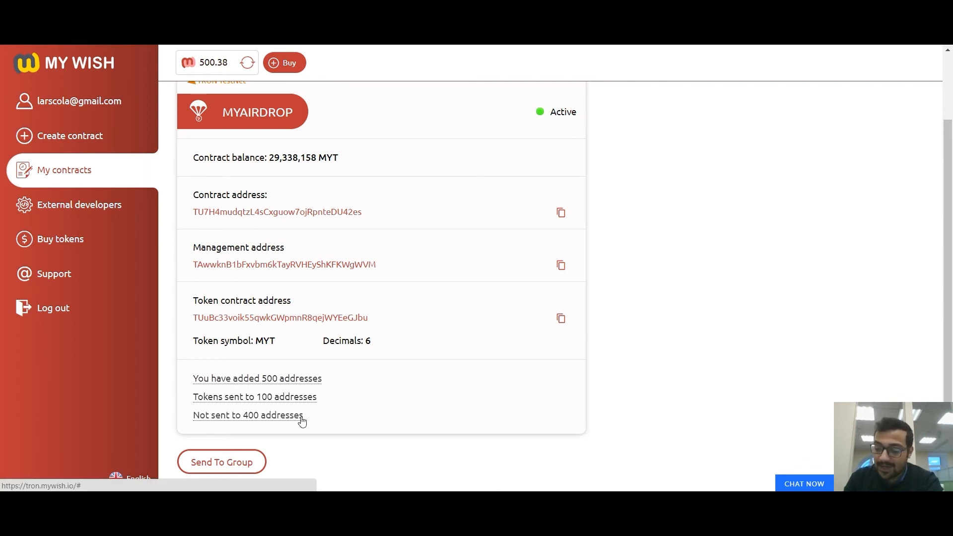
pyautogui.moveTo(340, 413)
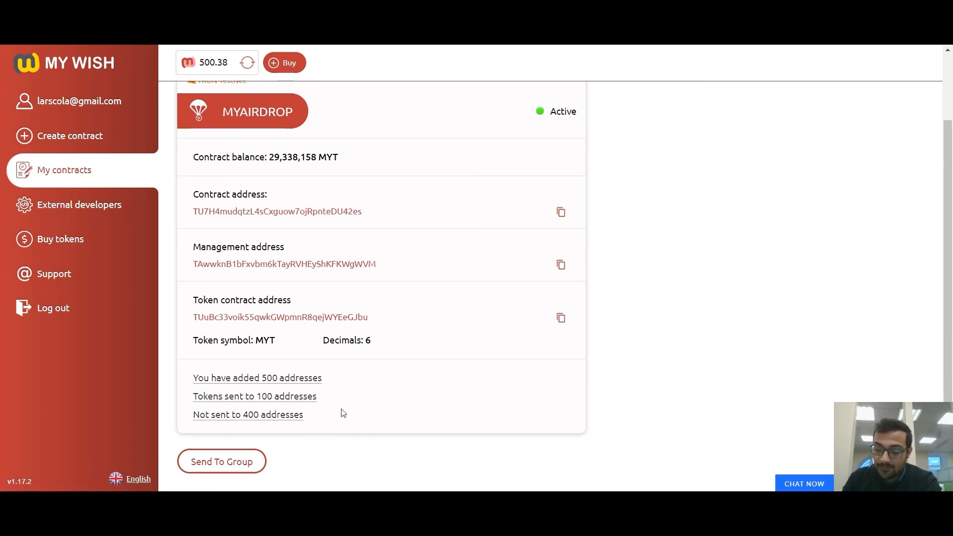
# Step: Bring up the next recipient group, addresses #101–200, totaling 5,309,328 MYT
pyautogui.click(221, 460)
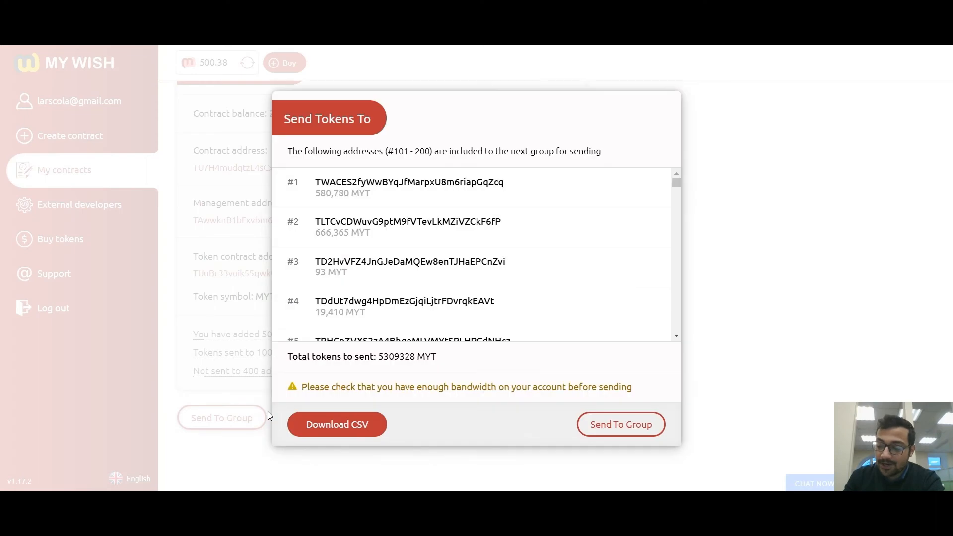
# Step: Send tokens to addresses #101–200 and acknowledge the success message
pyautogui.click(619, 423)
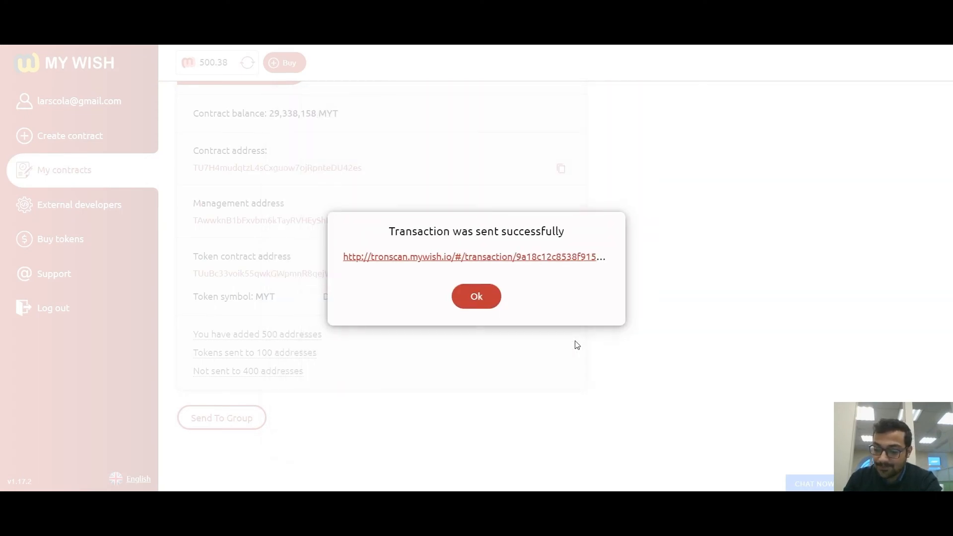
pyautogui.click(476, 296)
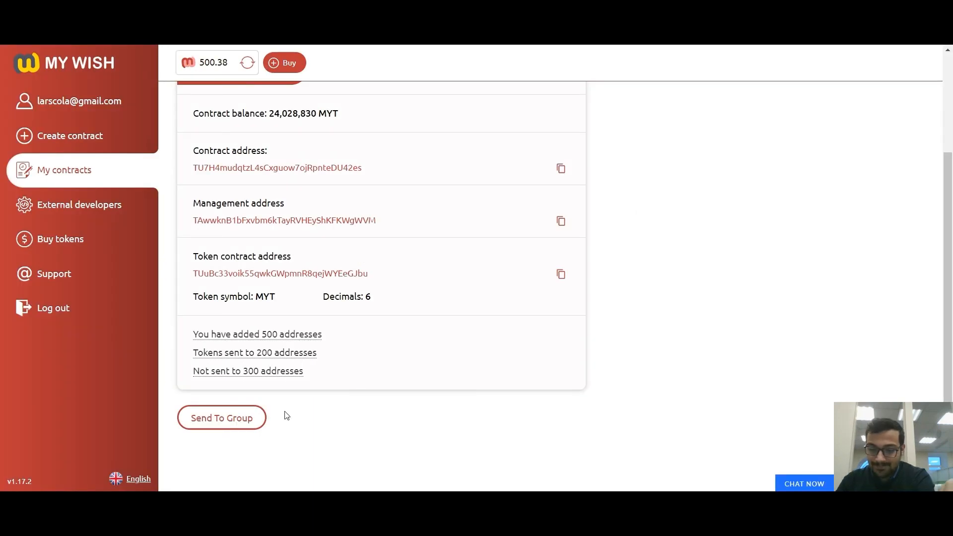
pyautogui.moveTo(261, 426)
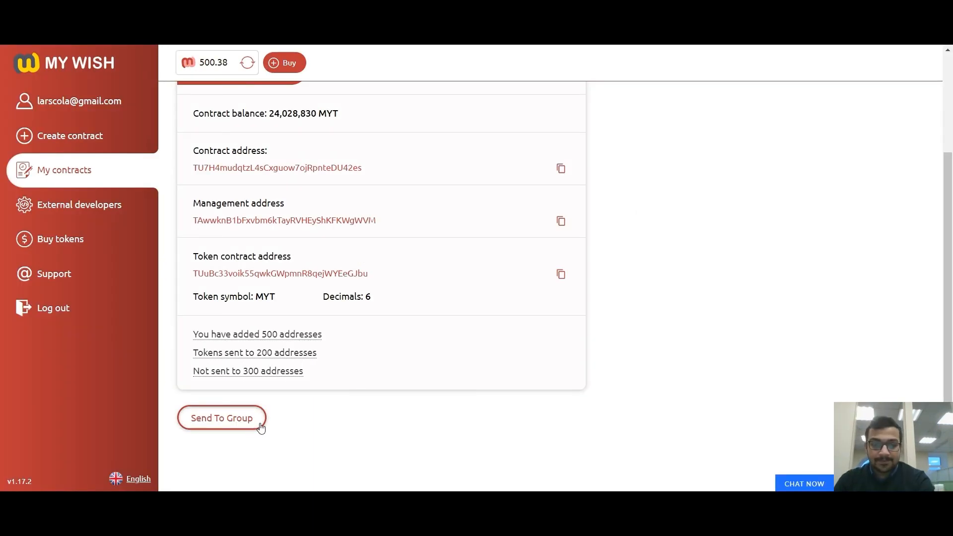
# Step: Send tokens to addresses #201–300, signing in TronPay and acknowledging success
pyautogui.click(221, 418)
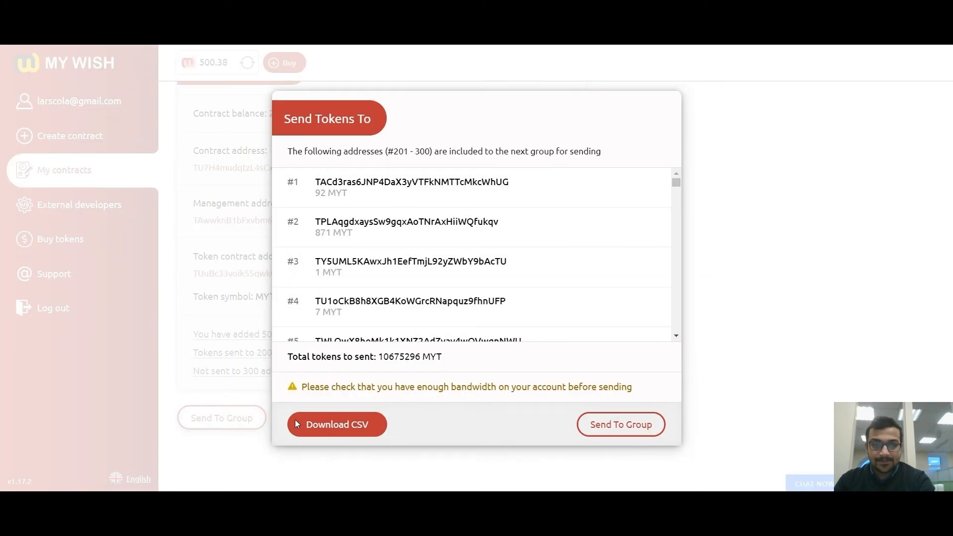
pyautogui.click(620, 424)
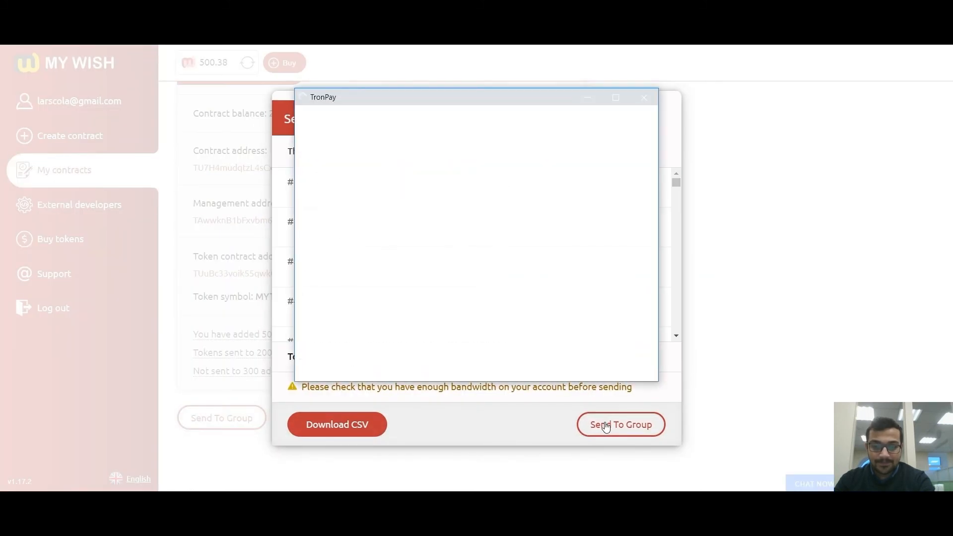
pyautogui.click(619, 423)
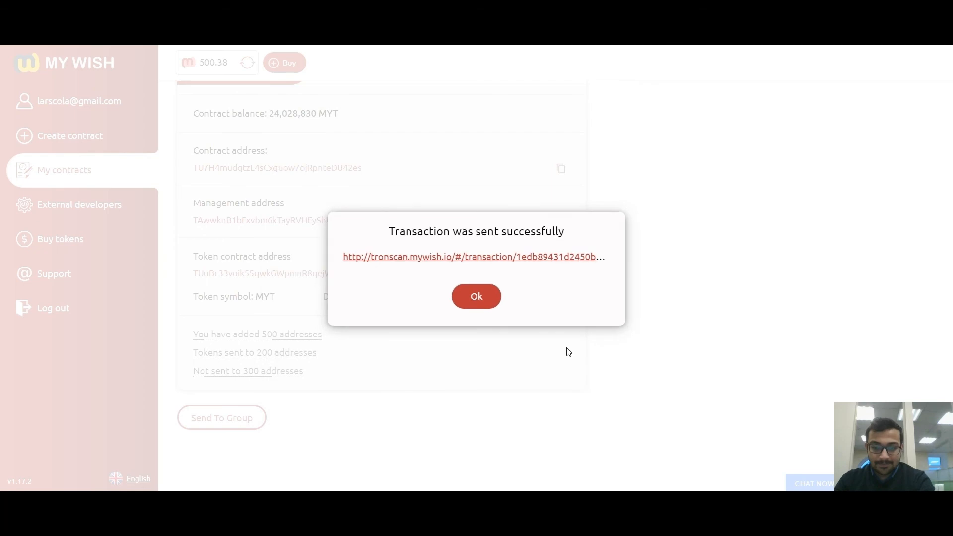
pyautogui.click(476, 295)
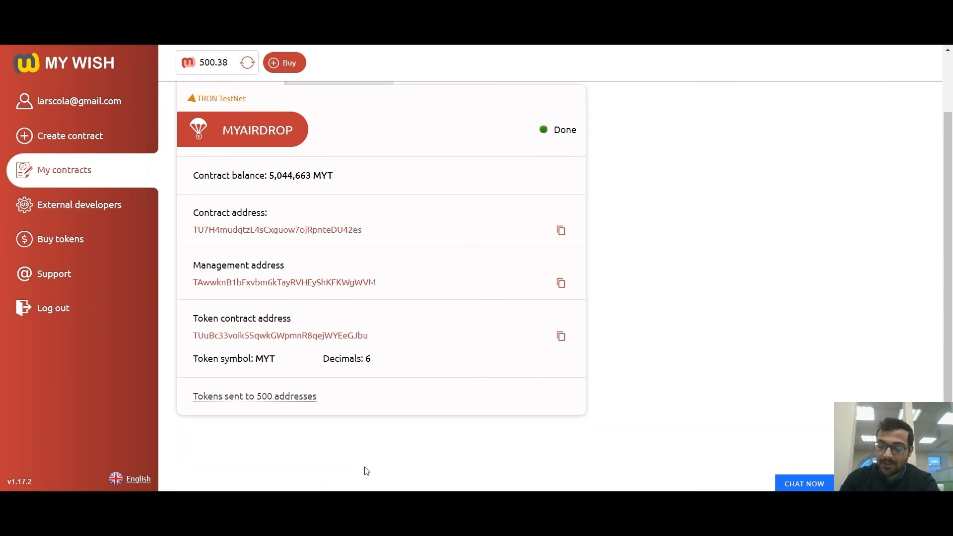
pyautogui.moveTo(558, 148)
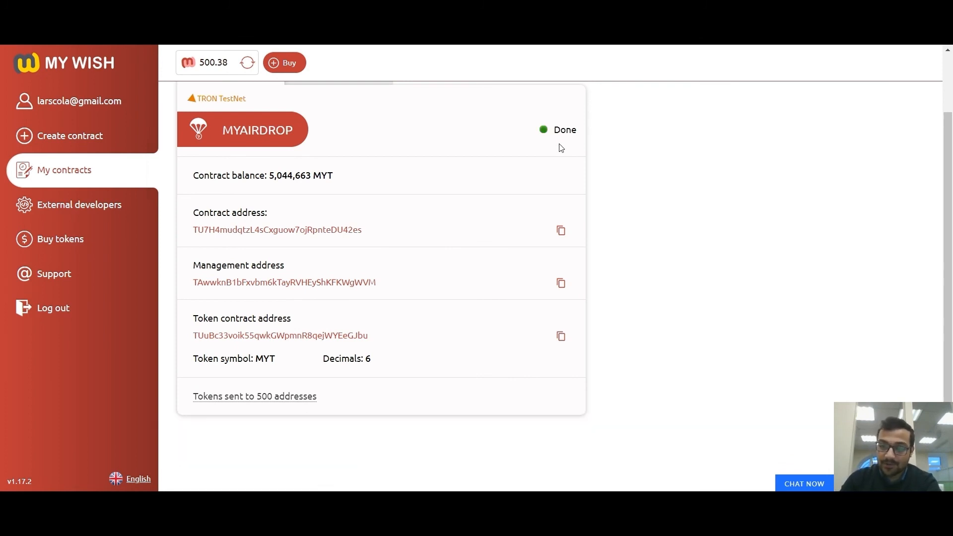